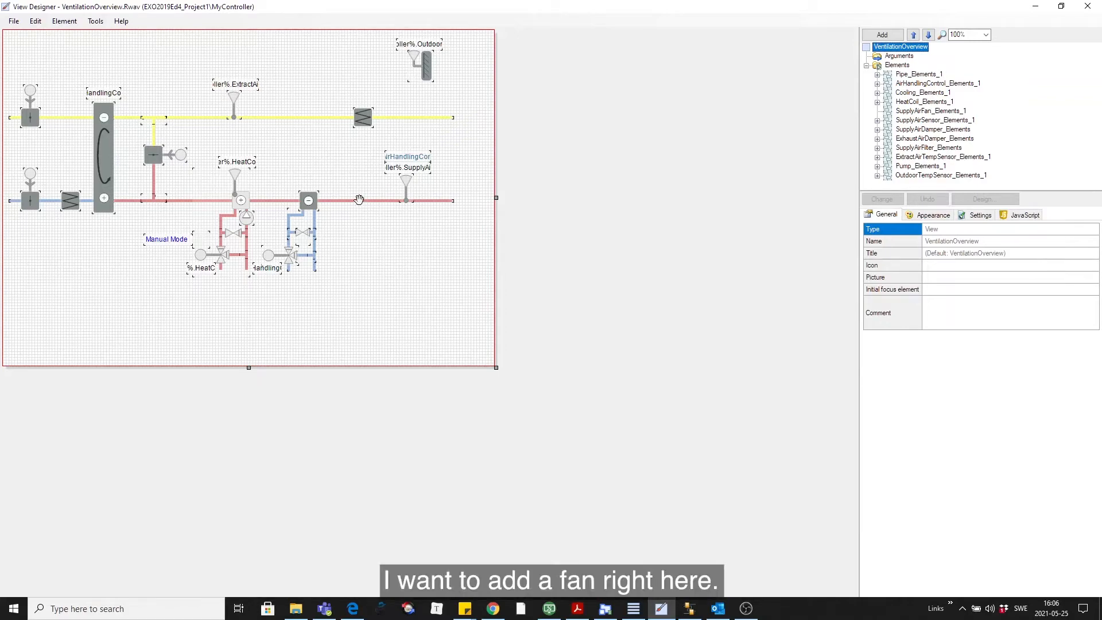
Step: Expand AirHandlingControl_Elements_1 to list its pipes, damper actuator and rotating exchanger
{"action": "left_click", "coordinate": [877, 83]}
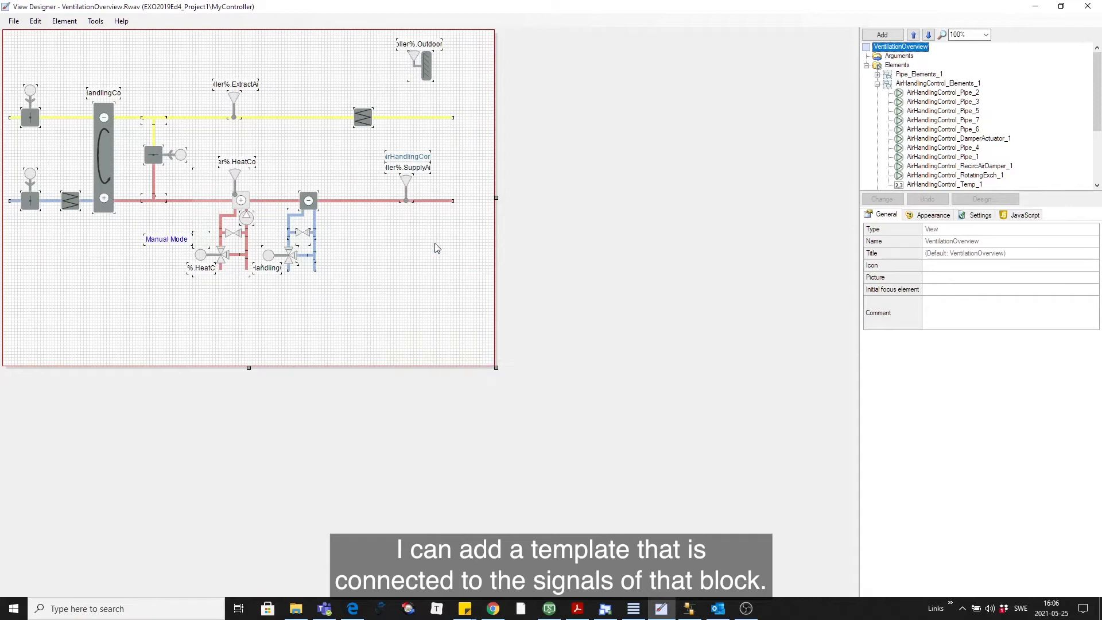
Step: Add a Fan 2-Speed template with symbols, titled Supply Air Fan
{"action": "left_click", "coordinate": [880, 35]}
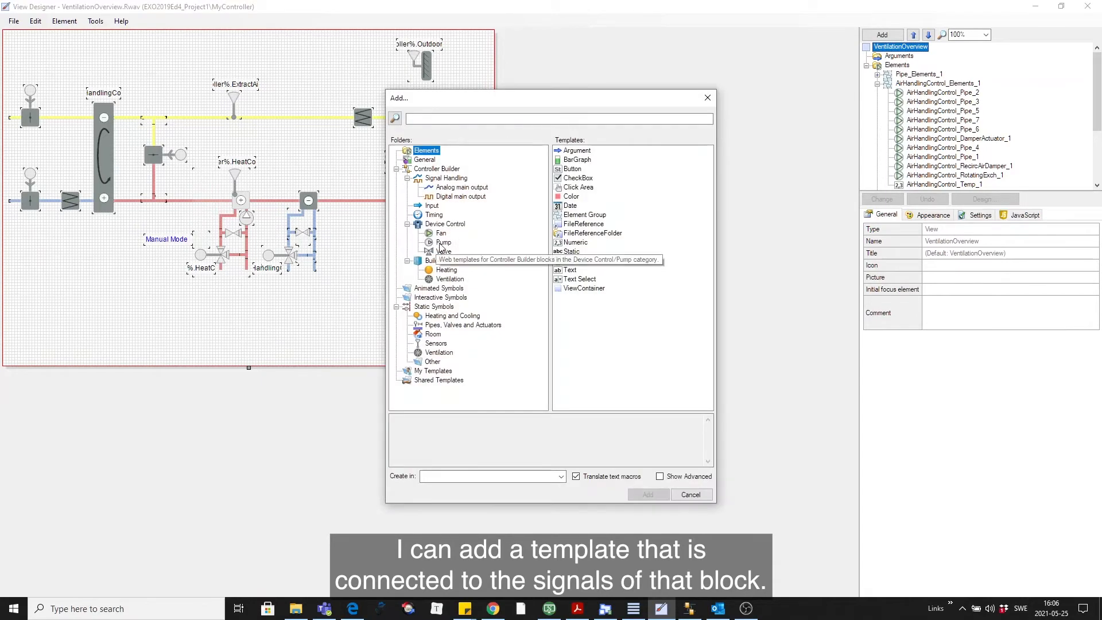
{"action": "left_click", "coordinate": [441, 233]}
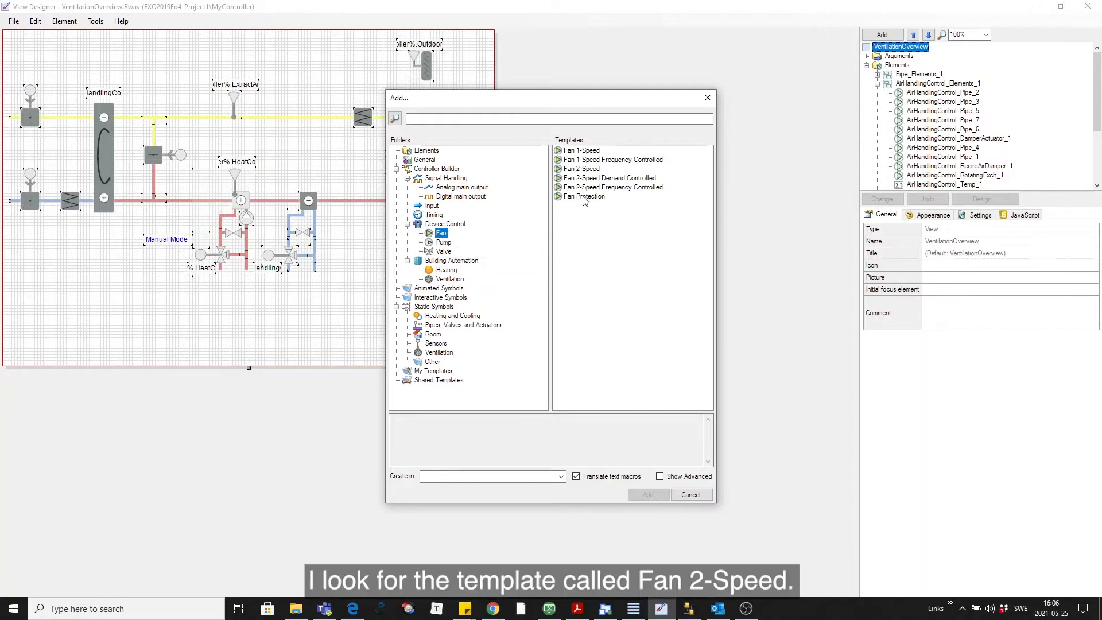
{"action": "left_click", "coordinate": [581, 169]}
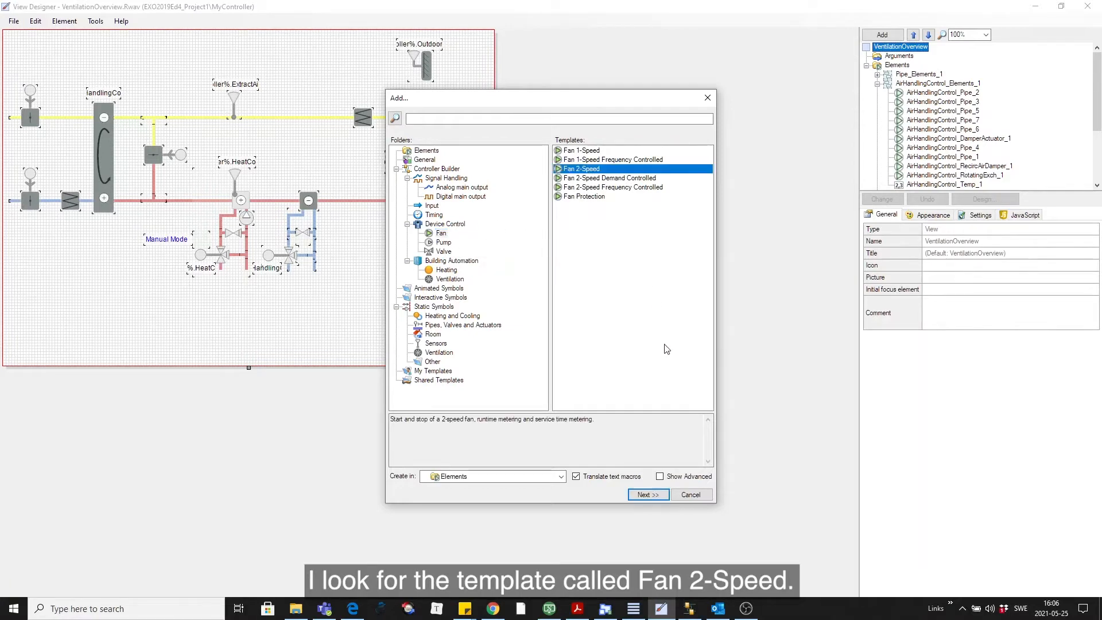
{"action": "left_click", "coordinate": [646, 494]}
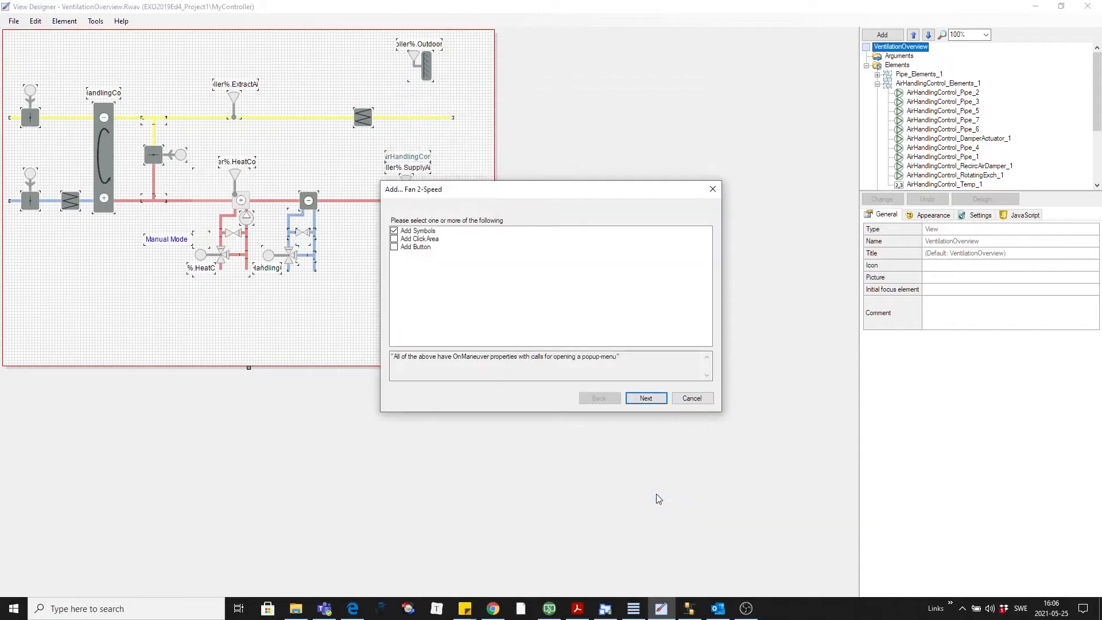
{"action": "left_click", "coordinate": [644, 398]}
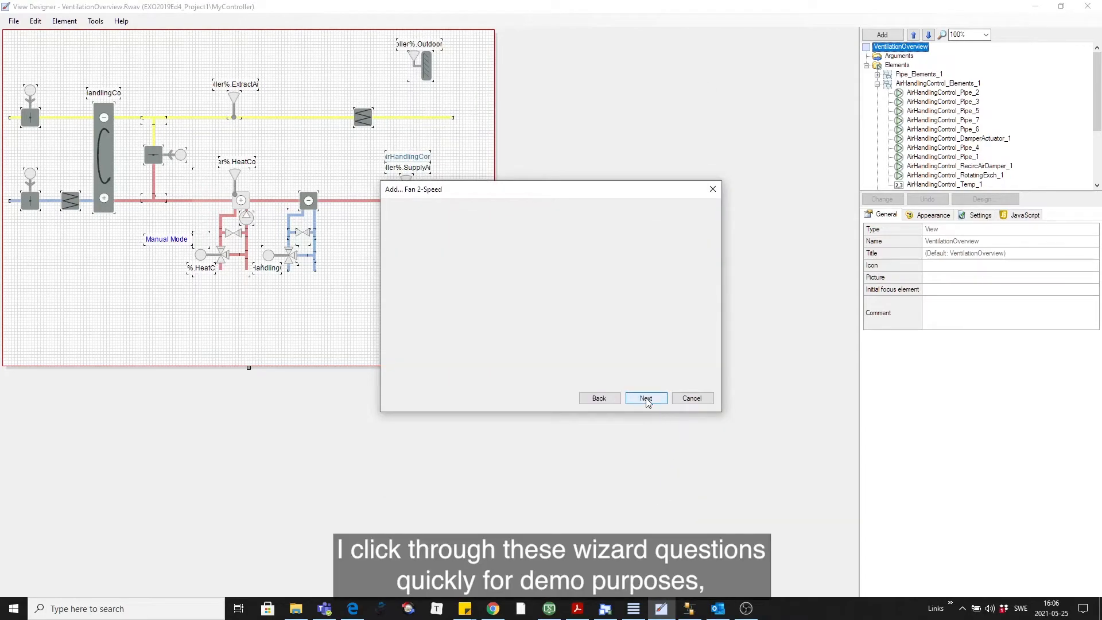
{"action": "left_click", "coordinate": [645, 397]}
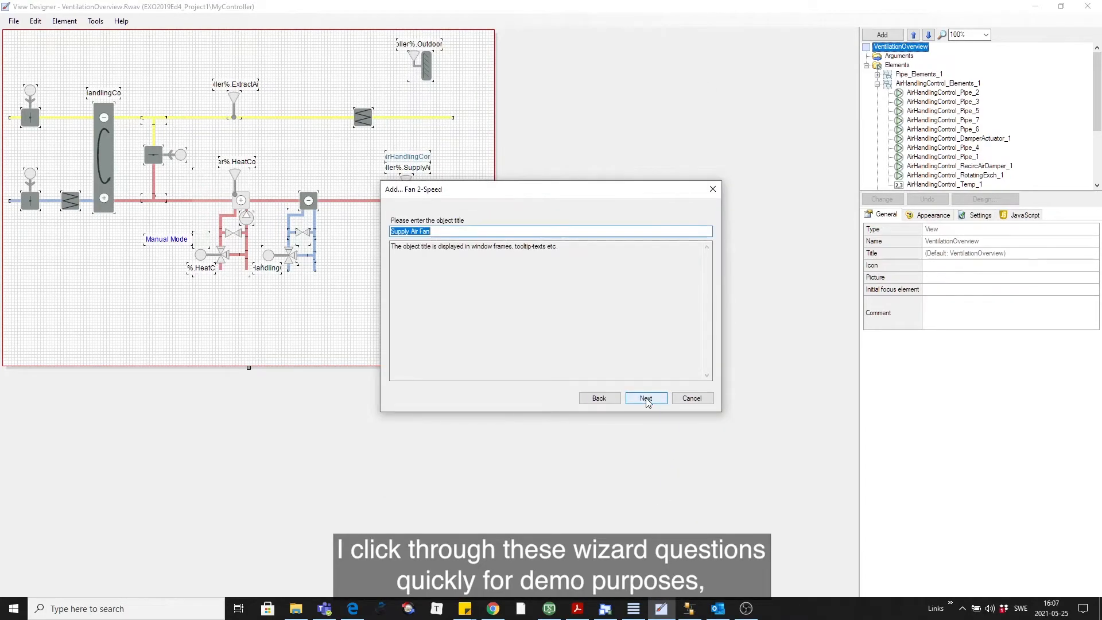
{"action": "left_click", "coordinate": [644, 398]}
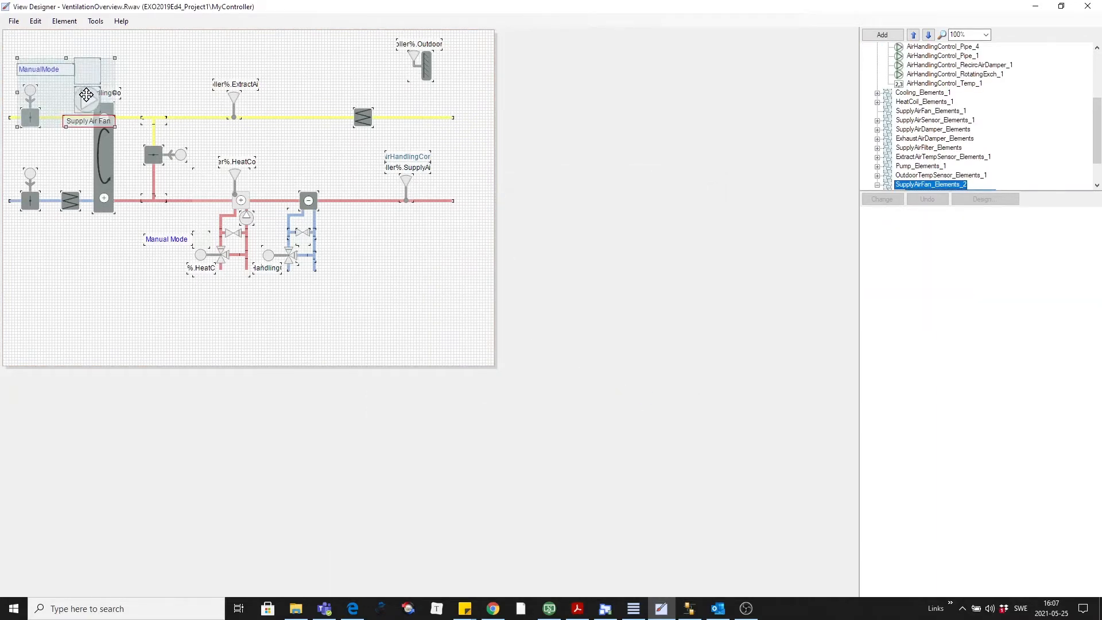
Step: Drag the Supply Air Fan symbol from the top-left corner onto the red supply pipe
{"action": "left_click_drag", "start_coordinate": [87, 93], "coordinate": [358, 197]}
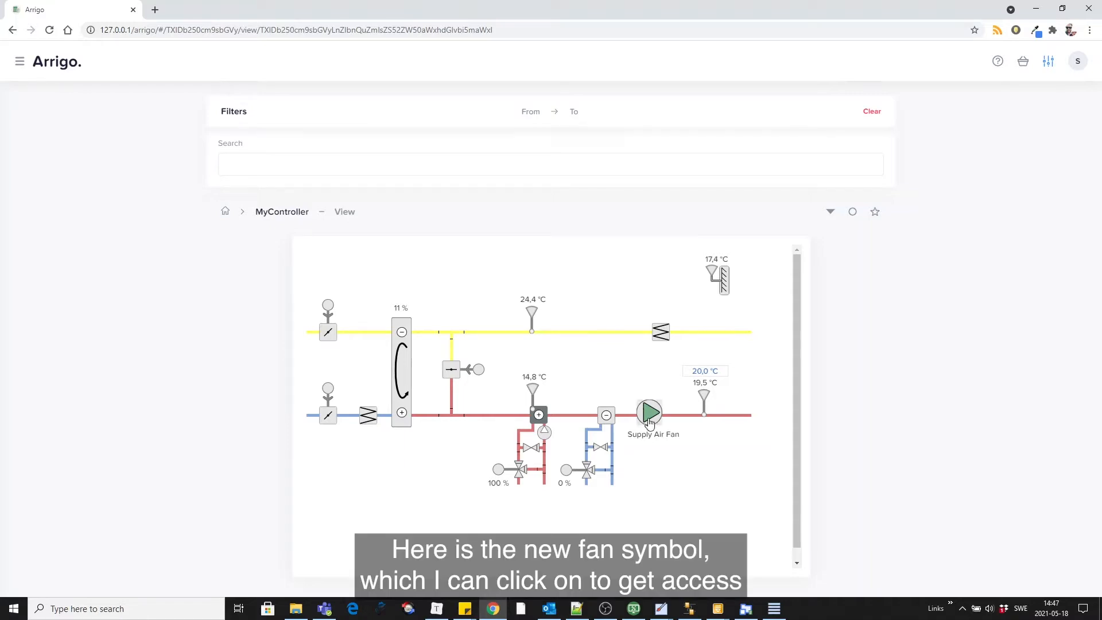
Step: Open the Supply Air Fan popup showing status, operating mode and runtime counters
{"action": "left_click", "coordinate": [647, 413]}
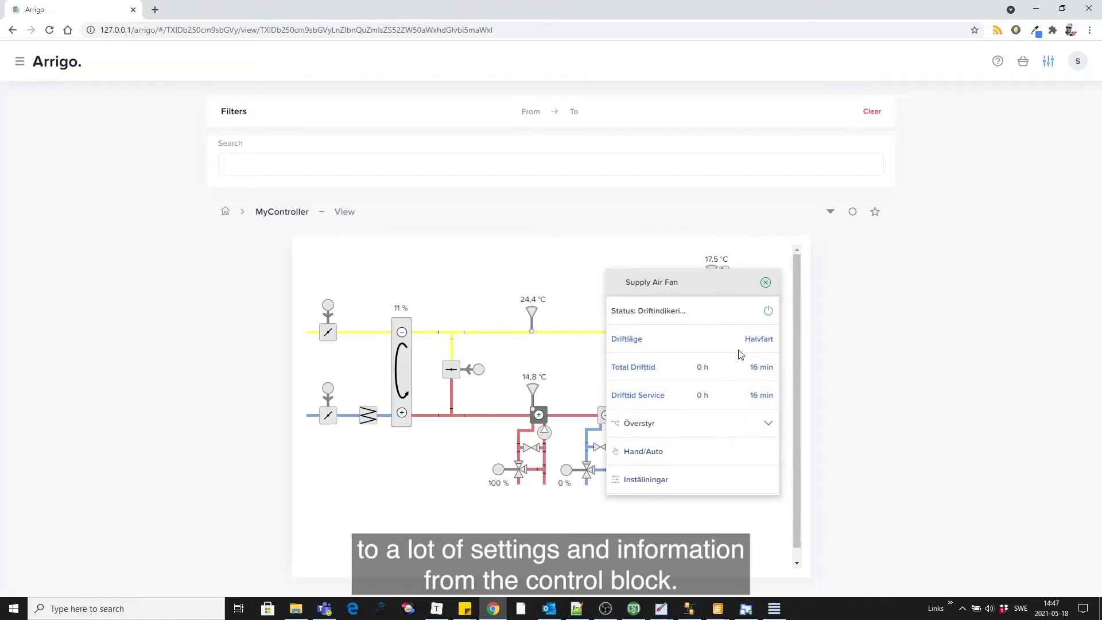
{"action": "mouse_move", "coordinate": [744, 353]}
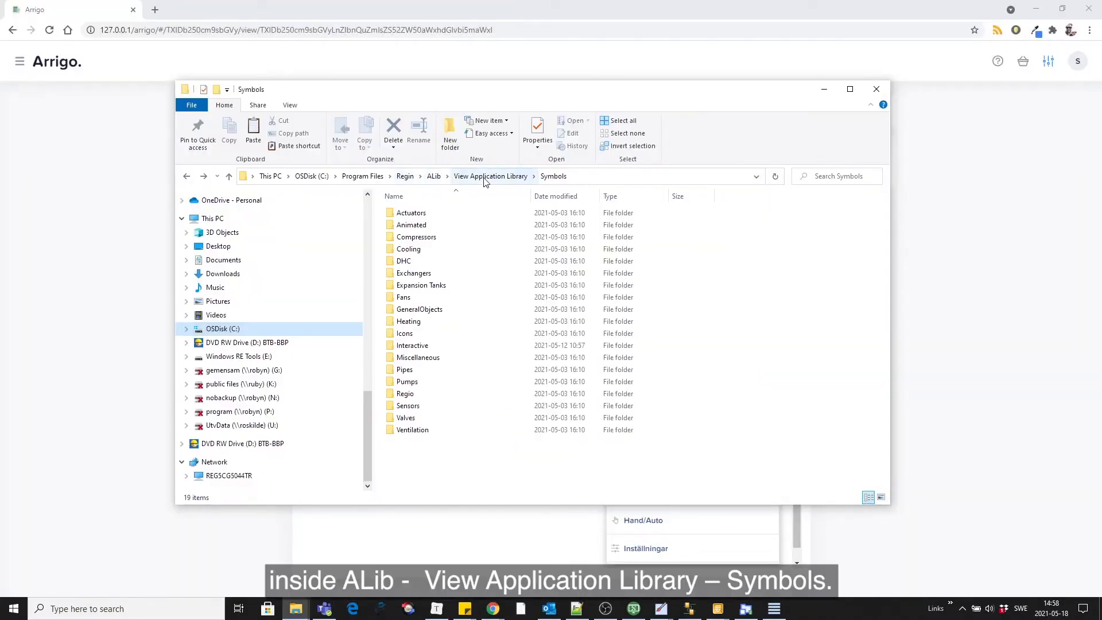
{"action": "mouse_move", "coordinate": [560, 175]}
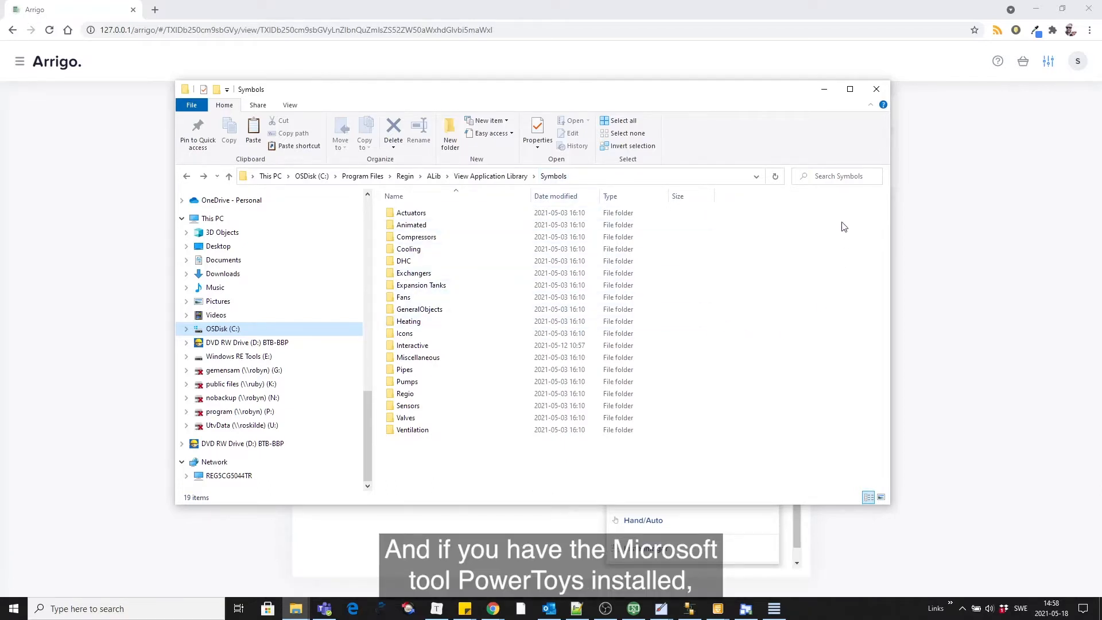
Step: Search the Symbols folder for .svg files and scroll through the 379 results
{"action": "left_click", "coordinate": [833, 175]}
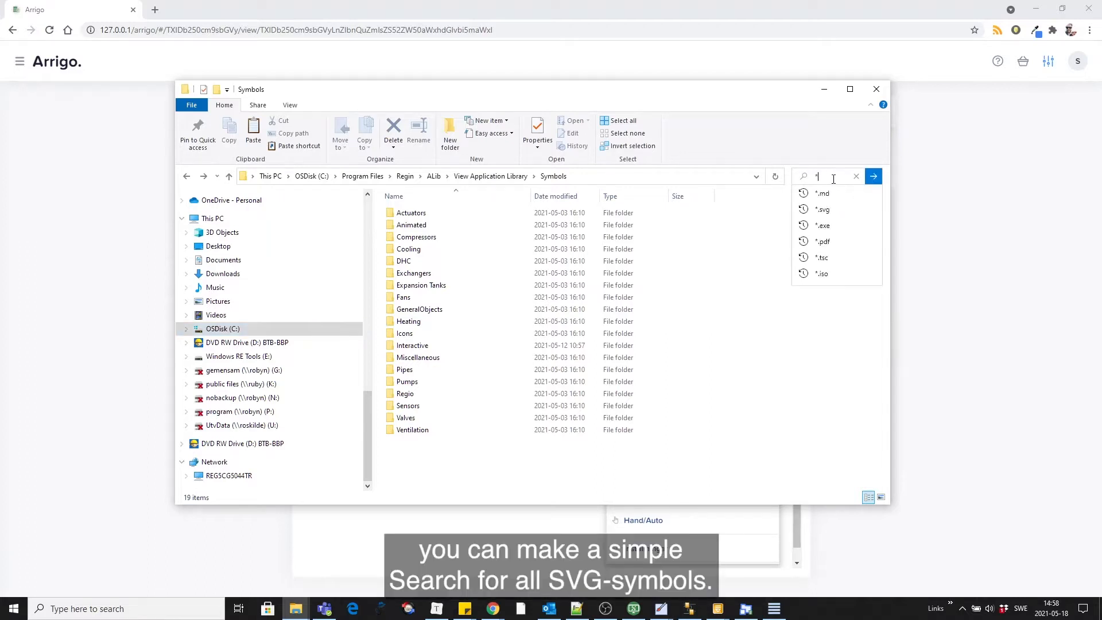
{"action": "type", "text": ".svg"}
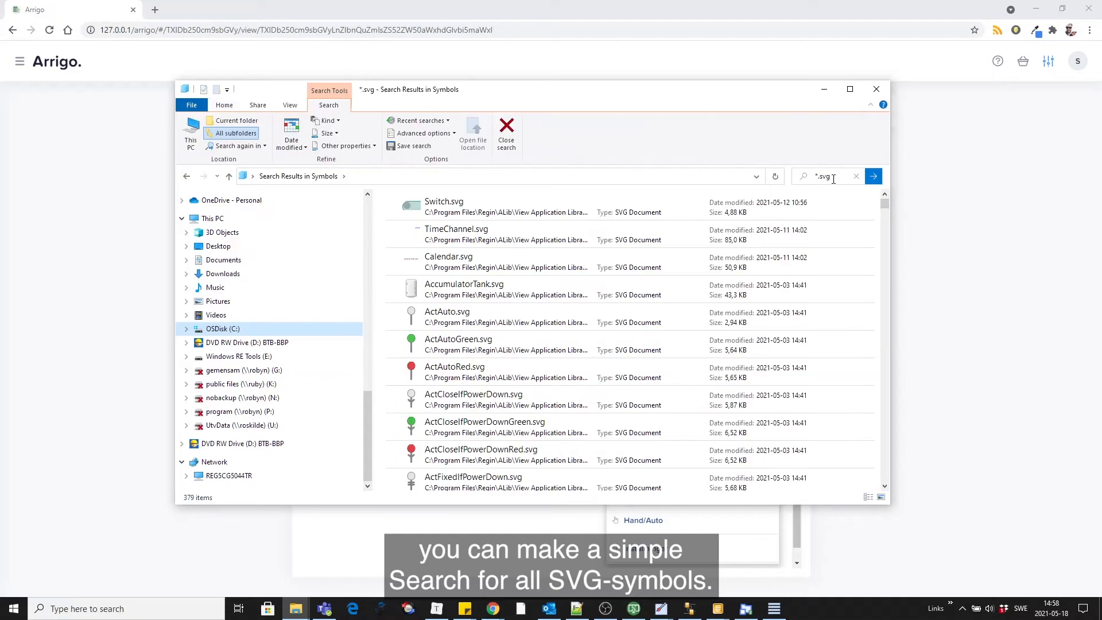
{"action": "left_click", "coordinate": [506, 317]}
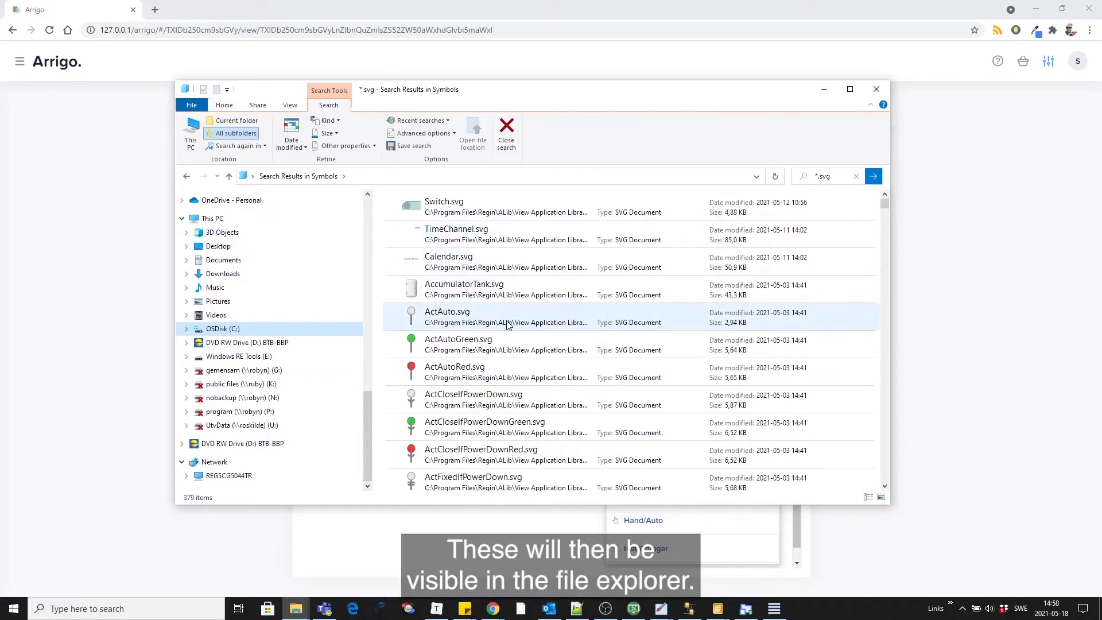
{"action": "scroll", "scroll_direction": "down", "scroll_amount": 3}
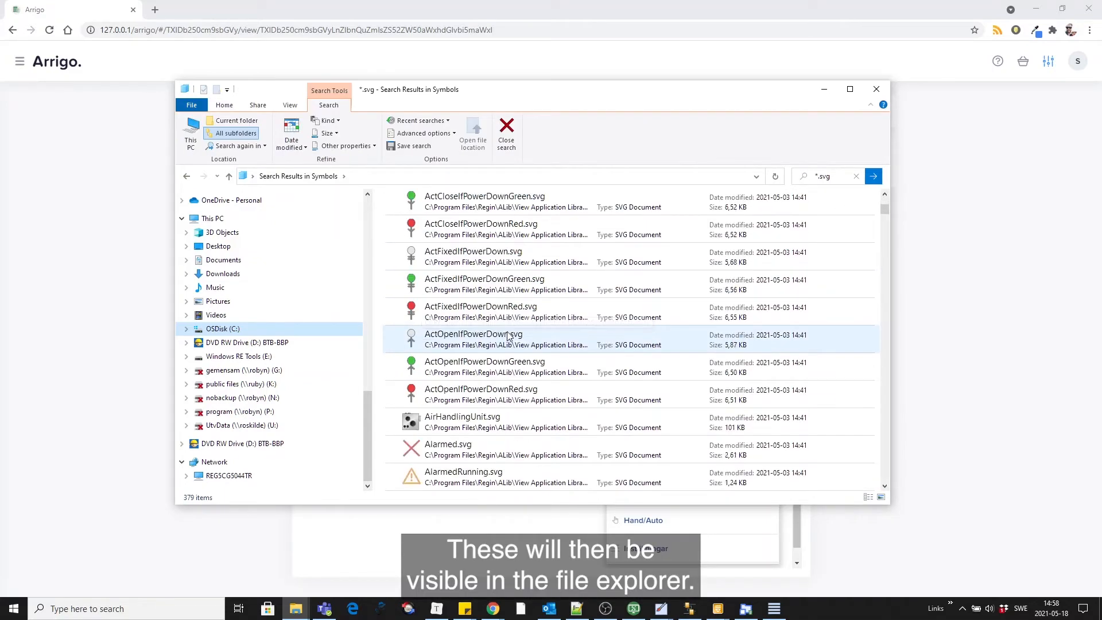
{"action": "scroll", "scroll_direction": "down", "scroll_amount": 3}
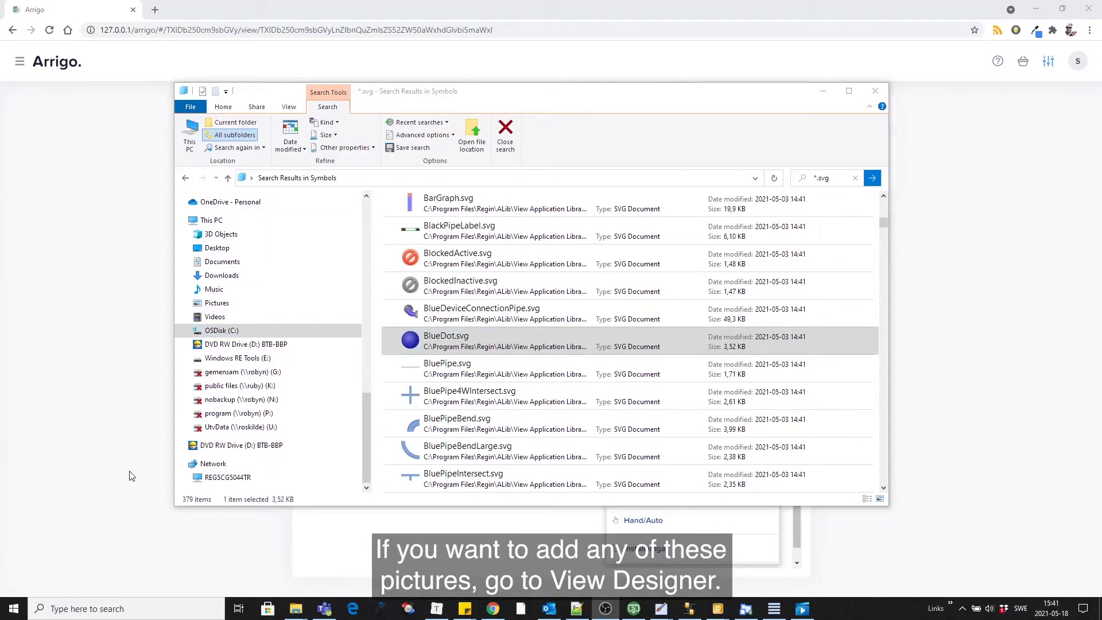
{"action": "mouse_move", "coordinate": [661, 608]}
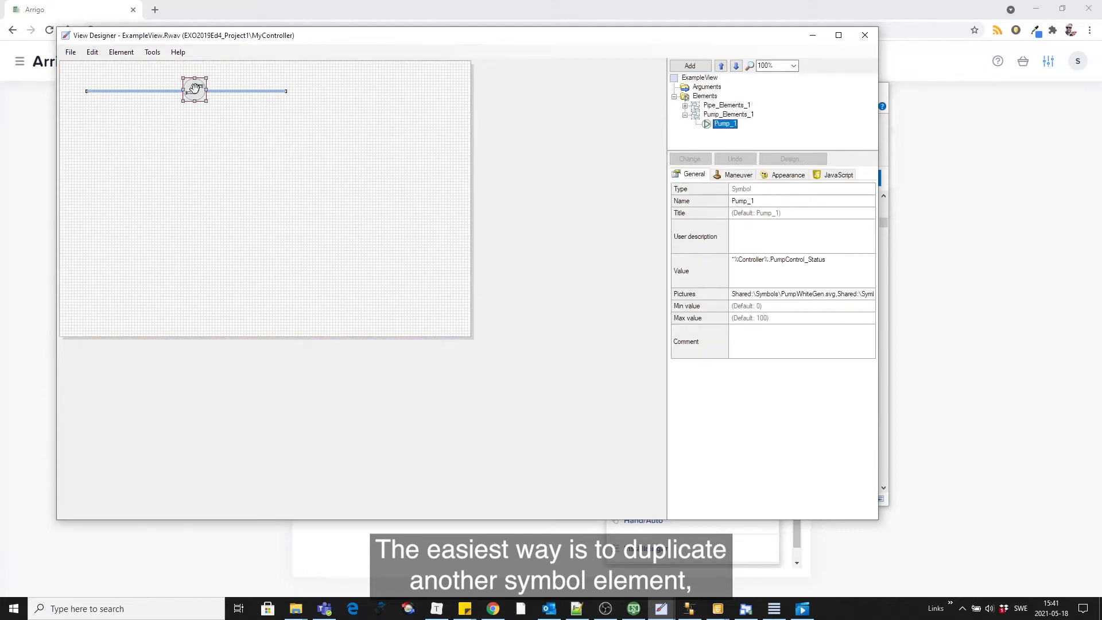
Step: Duplicate the pump symbol as Pump_2 and move it below the pipe
{"action": "right_click", "coordinate": [194, 90]}
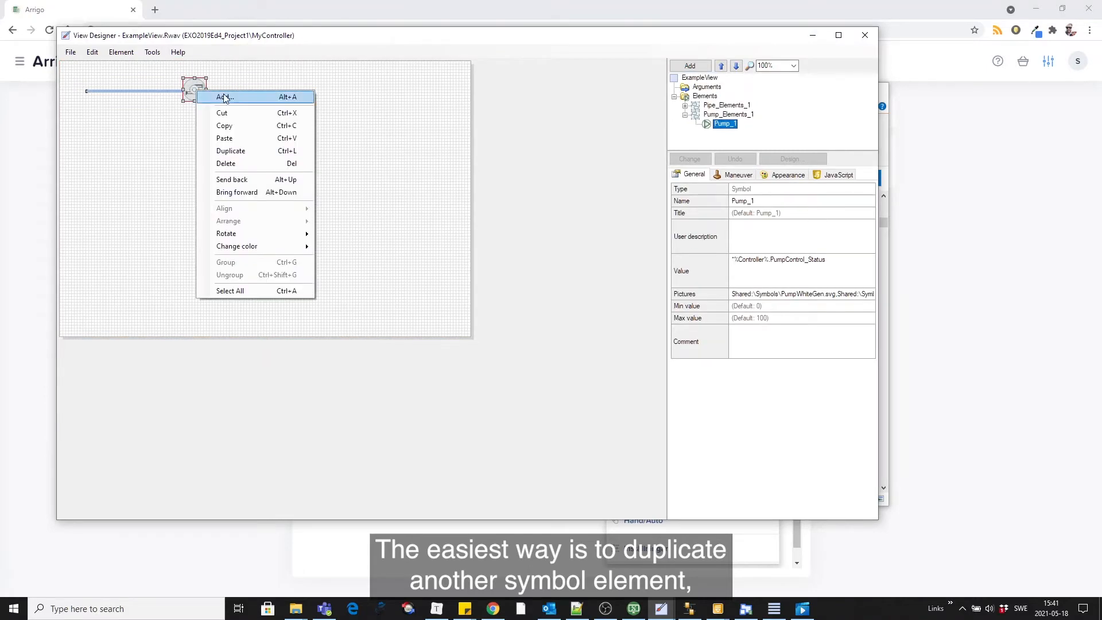
{"action": "left_click", "coordinate": [230, 150]}
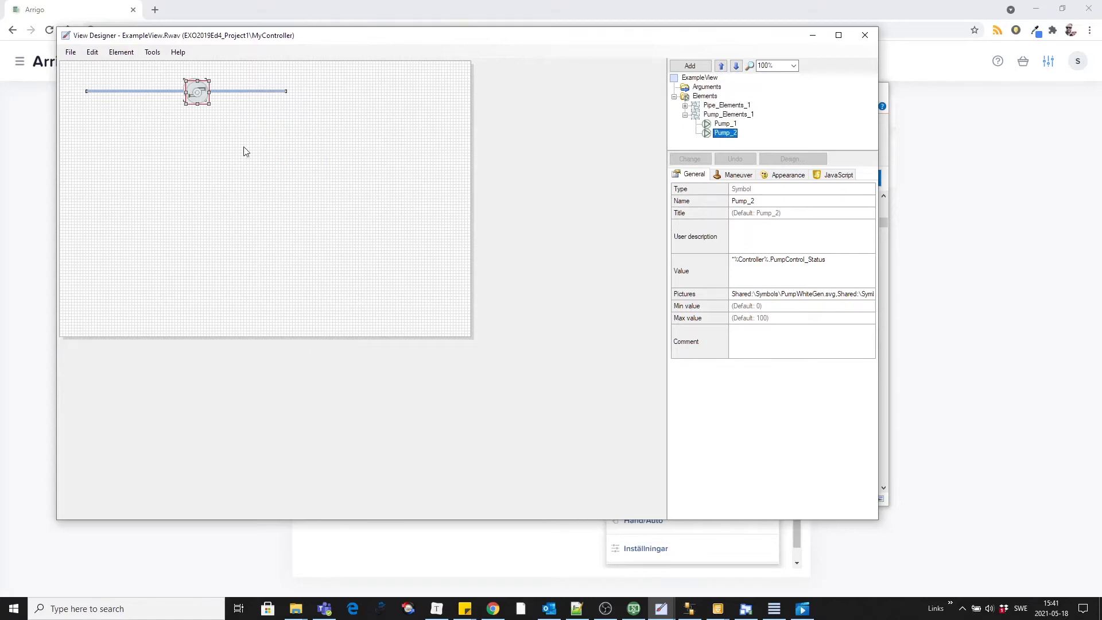
{"action": "left_click_drag", "start_coordinate": [197, 91], "coordinate": [202, 178]}
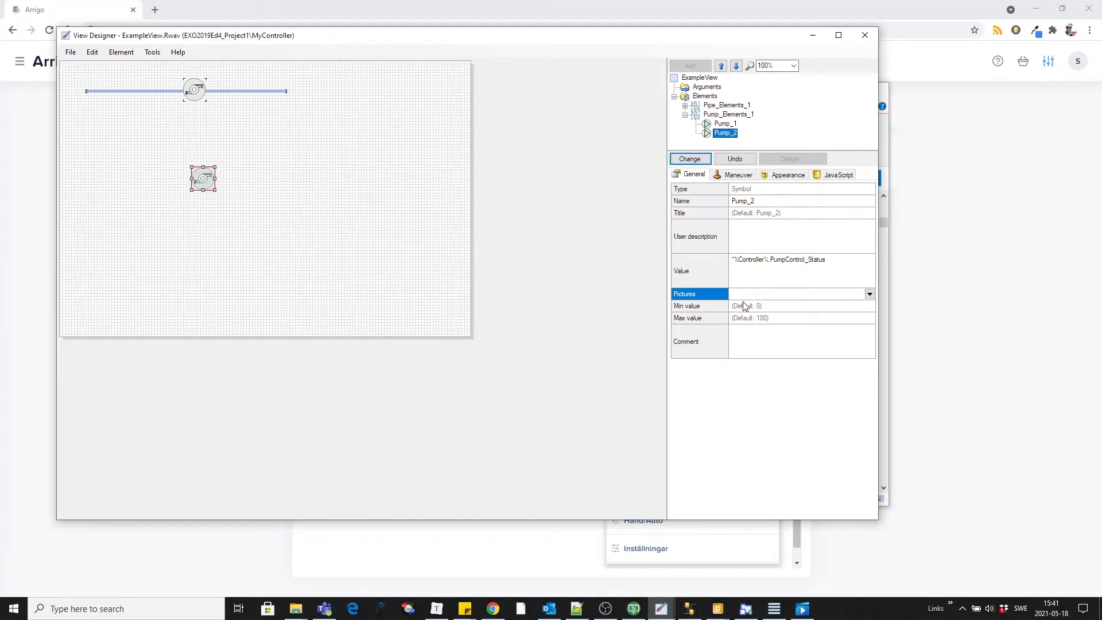
Step: Pick PumpBlue.svg from the application library pump search as Pump_2's picture
{"action": "left_click", "coordinate": [869, 294]}
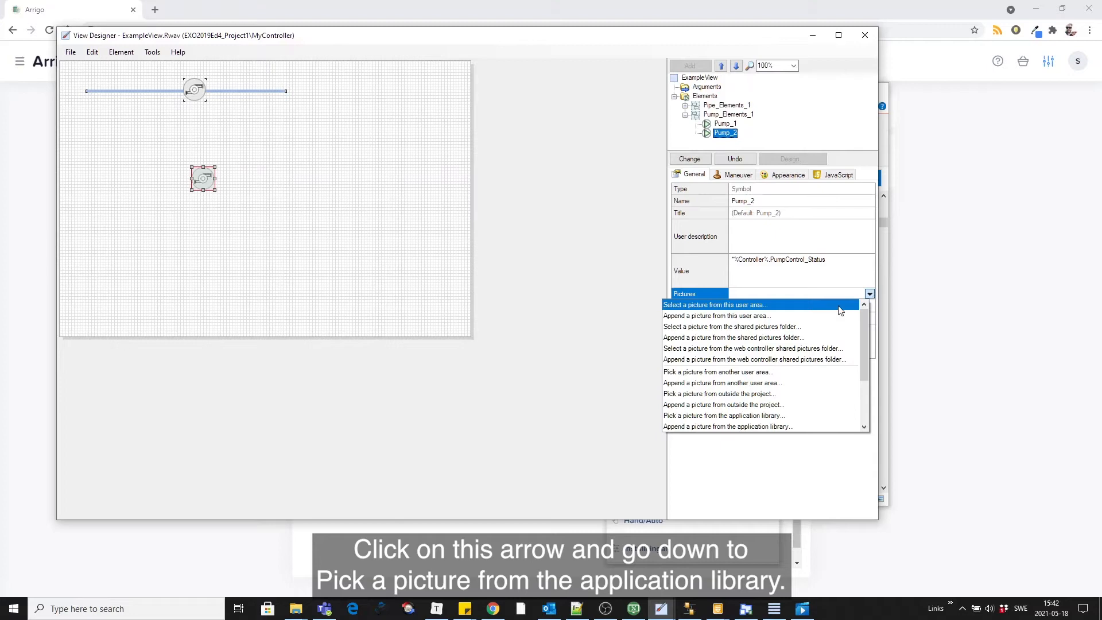
{"action": "mouse_move", "coordinate": [694, 422]}
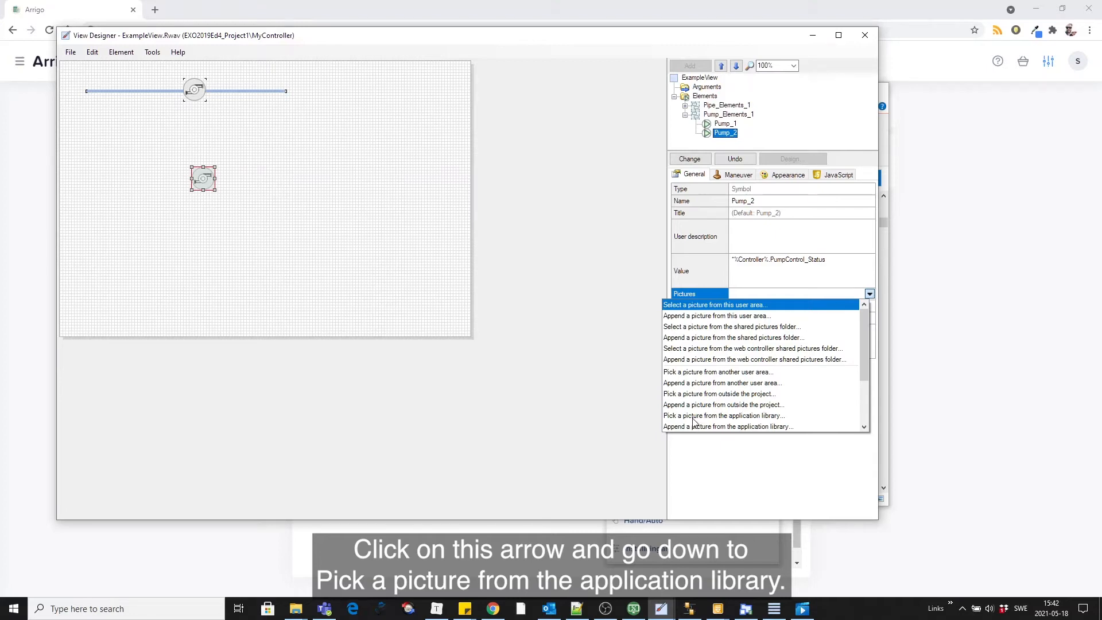
{"action": "left_click", "coordinate": [722, 415]}
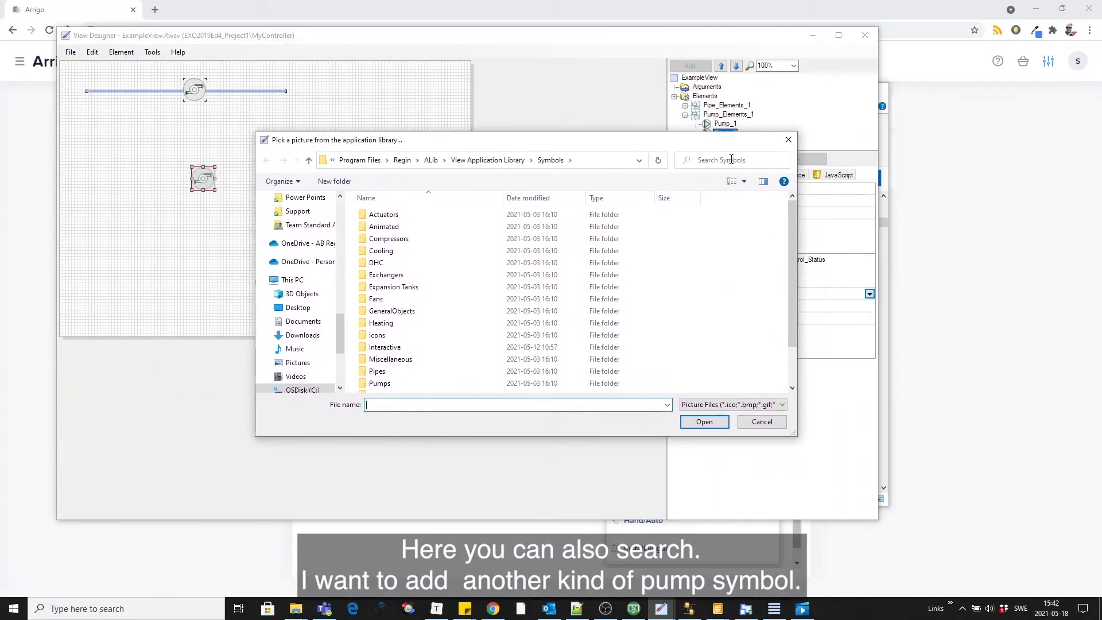
{"action": "type", "text": "pump"}
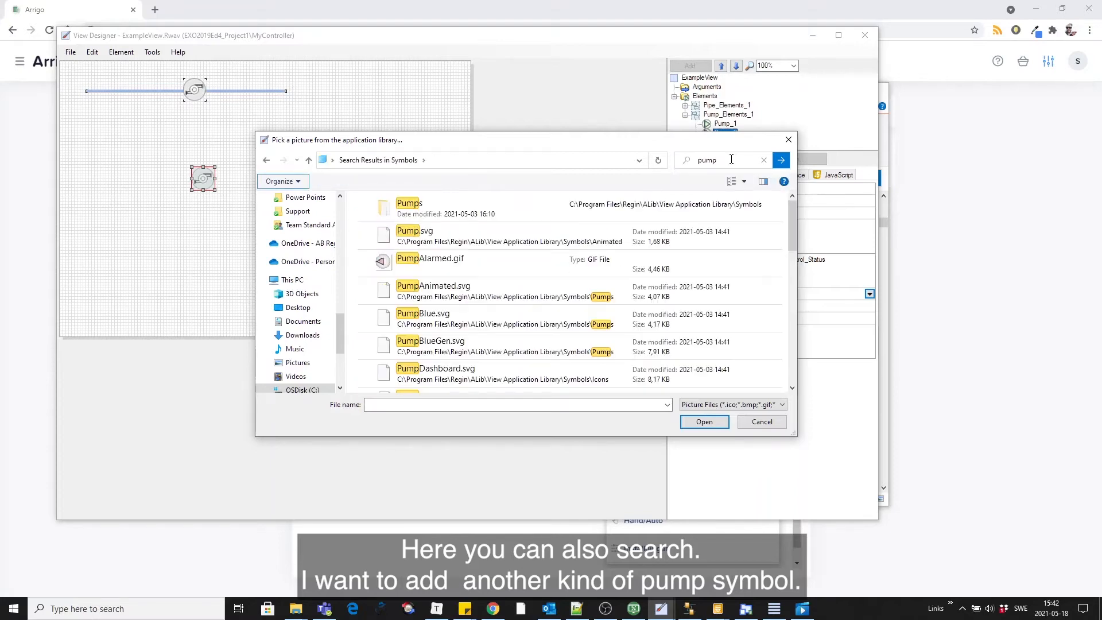
{"action": "left_click", "coordinate": [422, 317]}
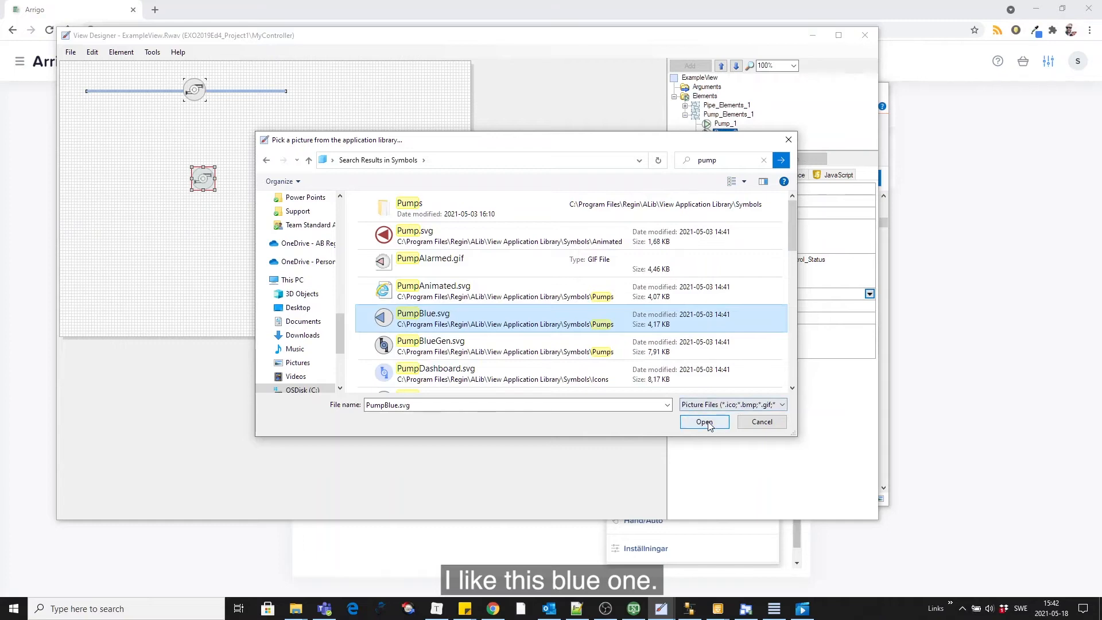
Step: Select Pump_2 and bring up its context menu to rotate it
{"action": "left_click", "coordinate": [703, 422]}
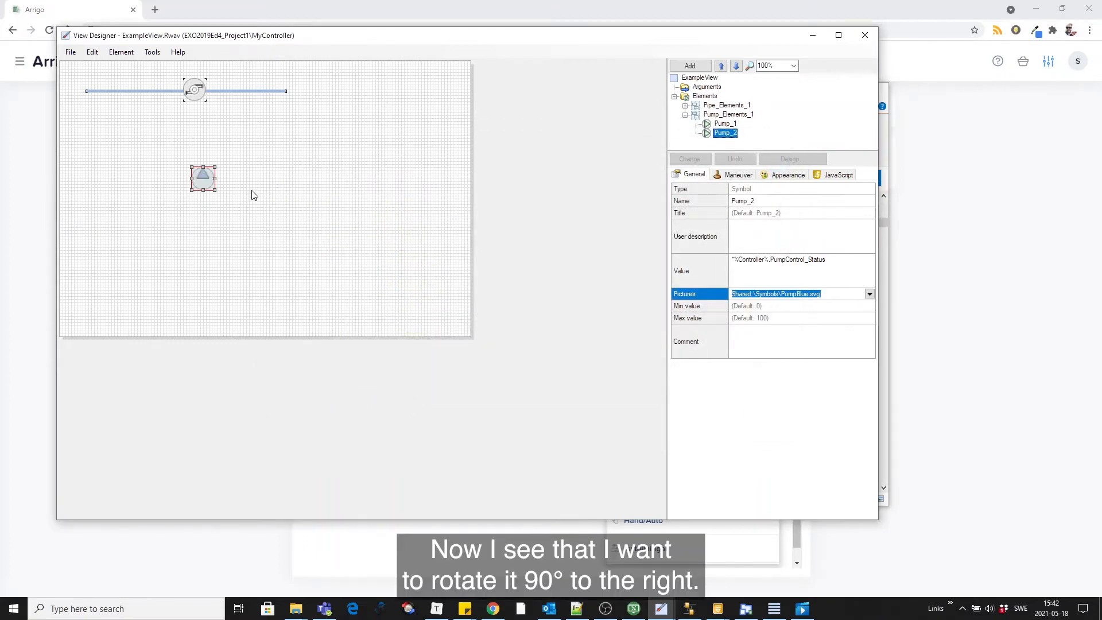
{"action": "right_click", "coordinate": [202, 175]}
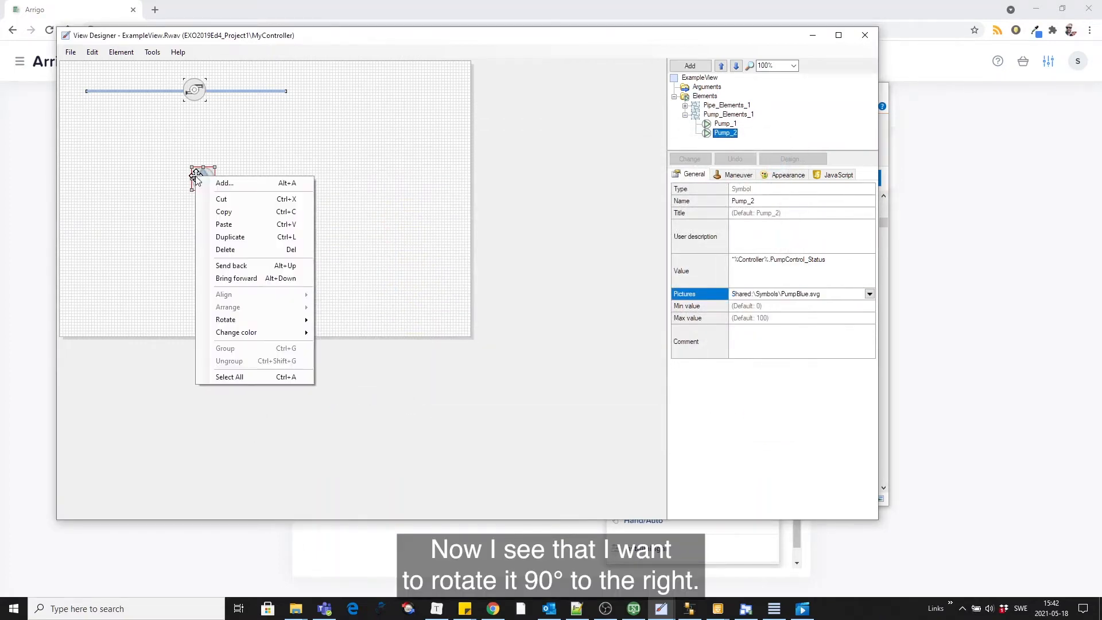
{"action": "mouse_move", "coordinate": [225, 319]}
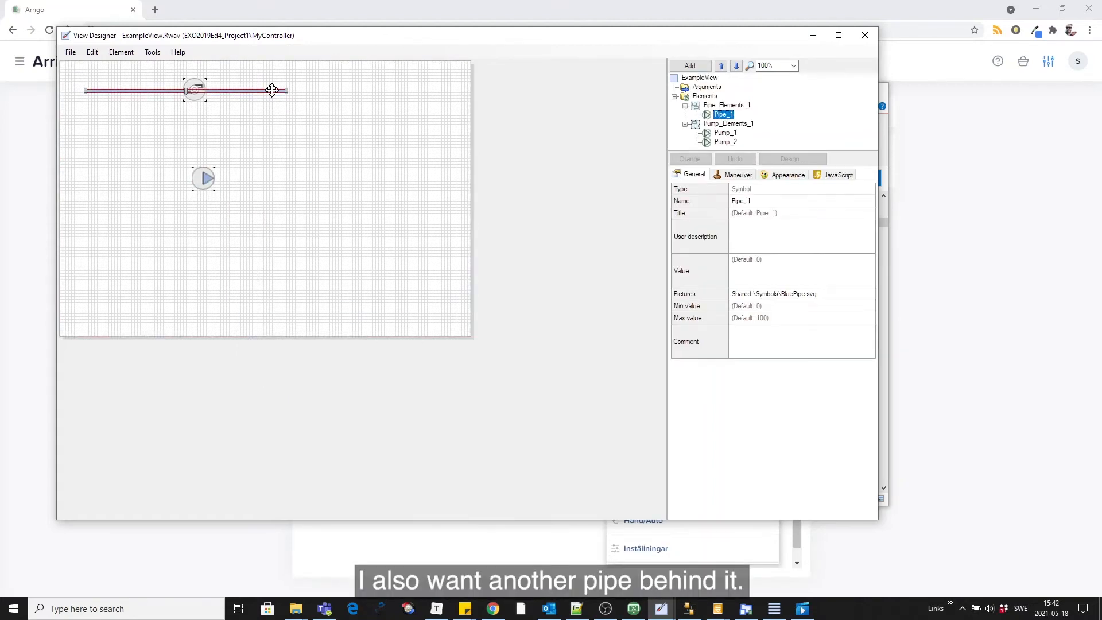
Step: Duplicate Pipe_1 as Pipe_2, drag it through the lower pump, and recolour it
{"action": "right_click", "coordinate": [270, 90]}
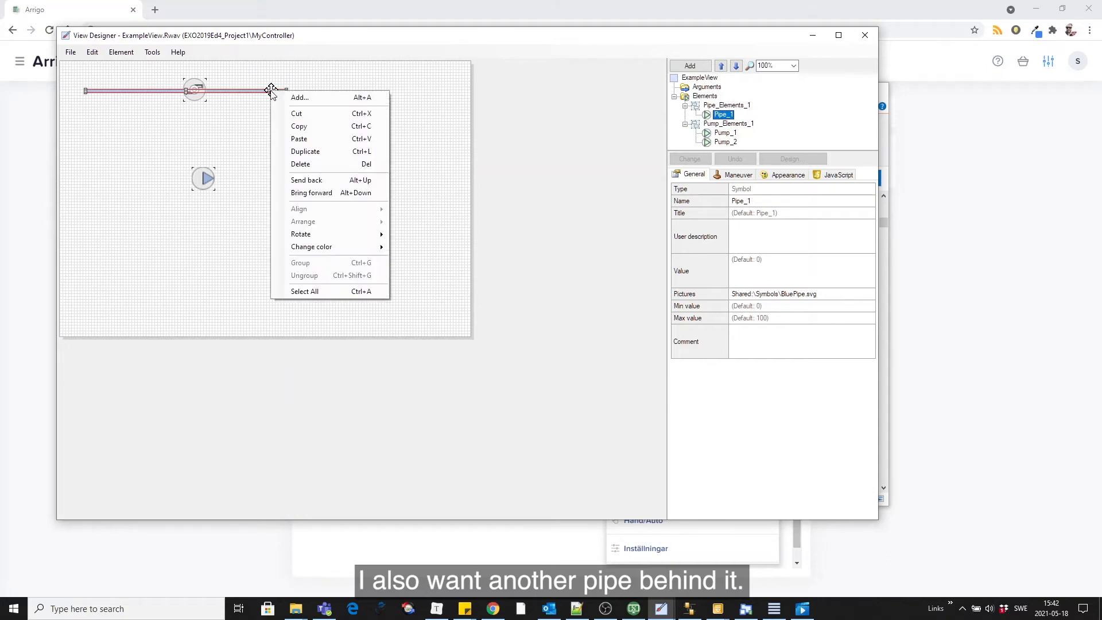
{"action": "left_click", "coordinate": [304, 151]}
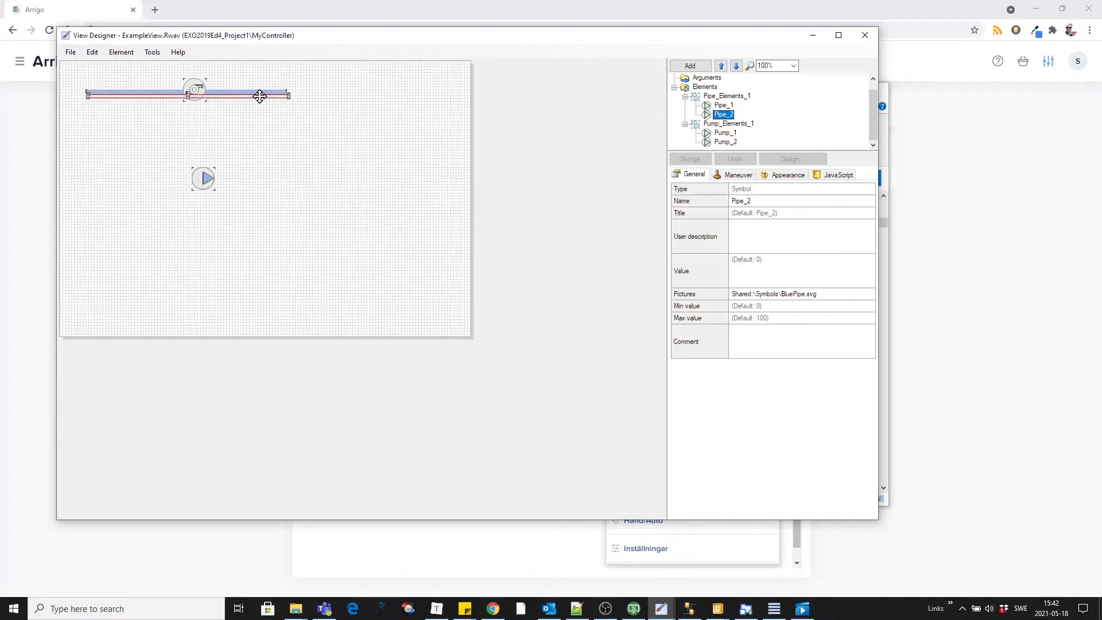
{"action": "left_click_drag", "start_coordinate": [260, 96], "coordinate": [204, 177]}
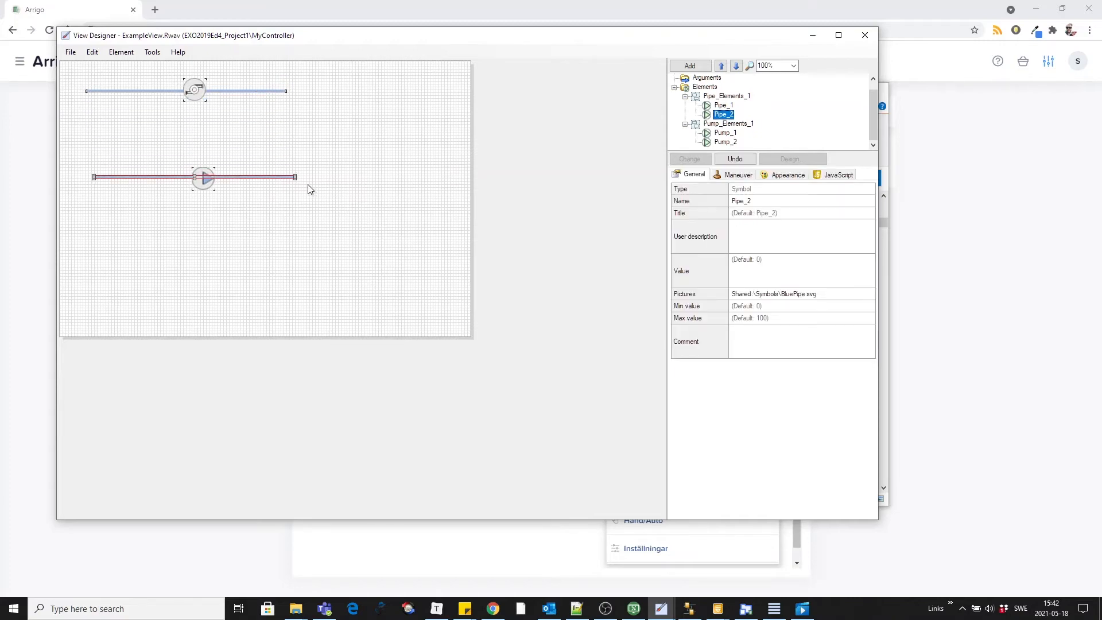
{"action": "right_click", "coordinate": [259, 176]}
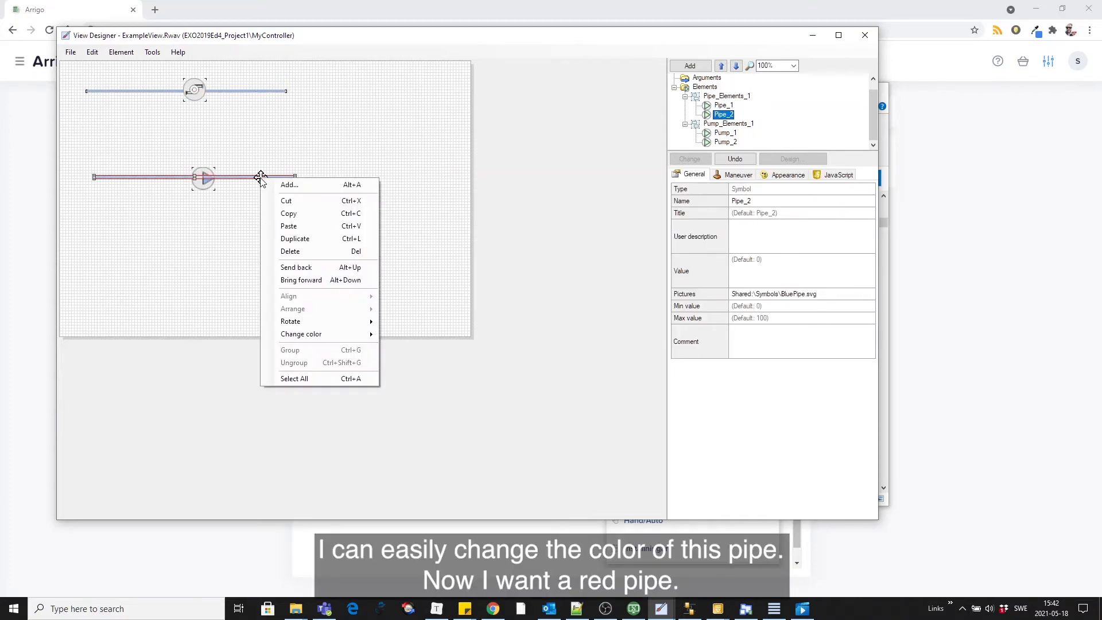
{"action": "mouse_move", "coordinate": [300, 334]}
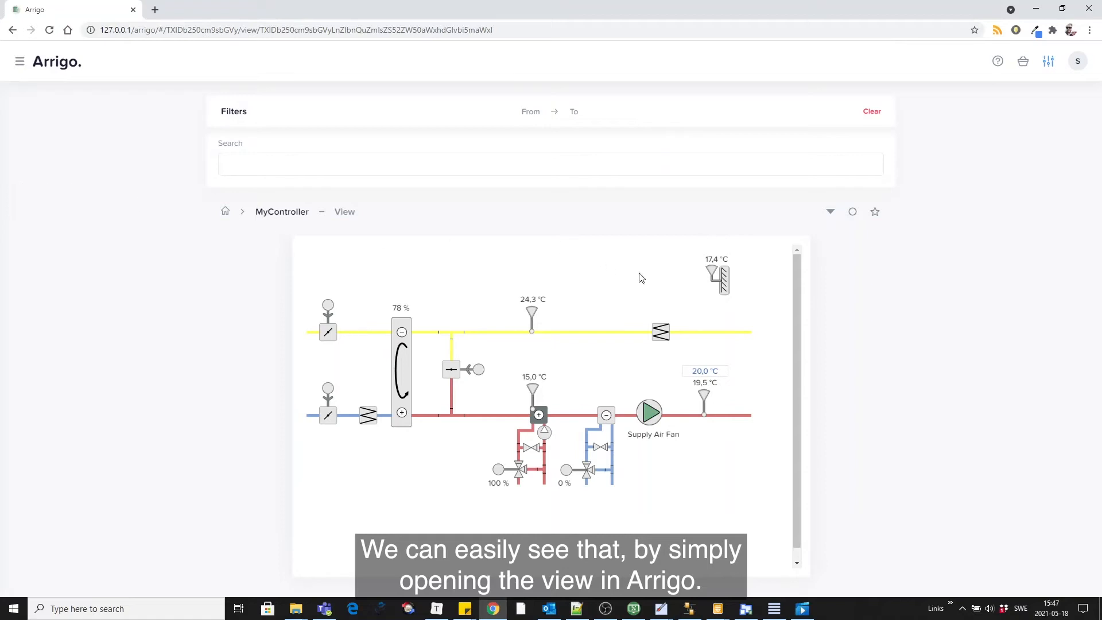
Step: Open Arrigo's MyController view to see the blue and red pipes with pumps
{"action": "left_click", "coordinate": [852, 212]}
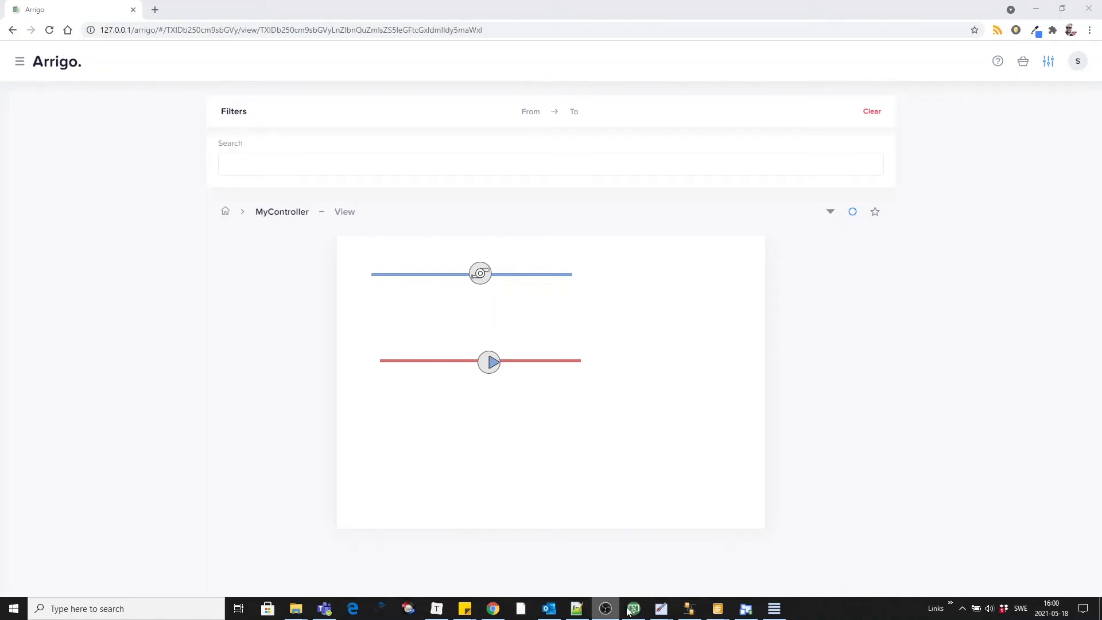
Step: Add the 'Animation with complex values' clock example and position it below the red pipe
{"action": "left_click", "coordinate": [660, 608]}
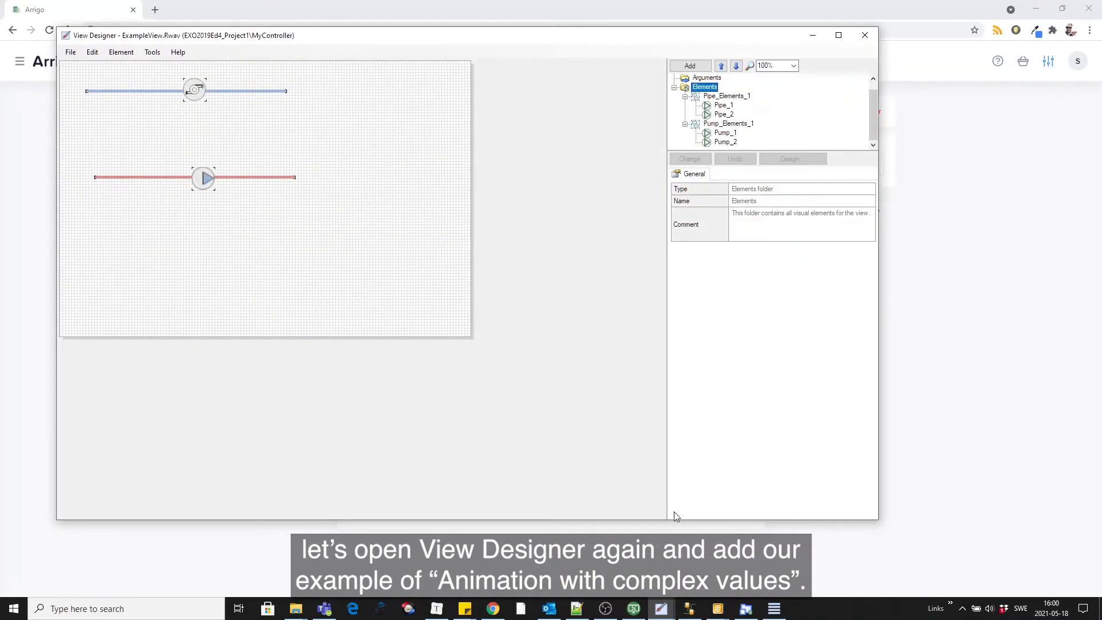
{"action": "left_click", "coordinate": [688, 65]}
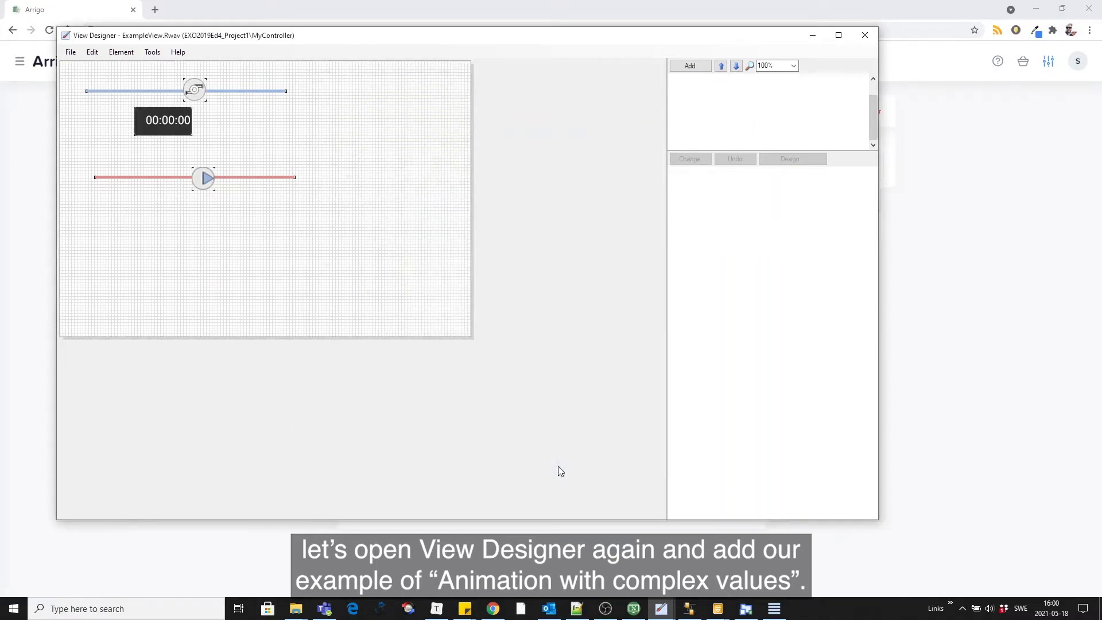
{"action": "left_click", "coordinate": [166, 120]}
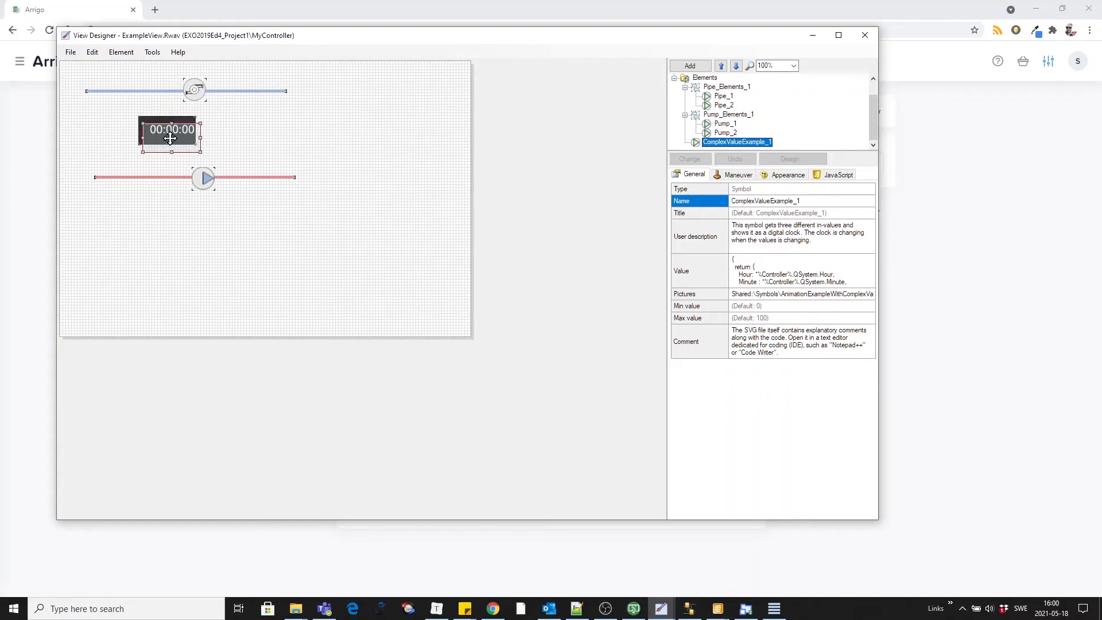
{"action": "left_click_drag", "start_coordinate": [168, 134], "coordinate": [262, 234]}
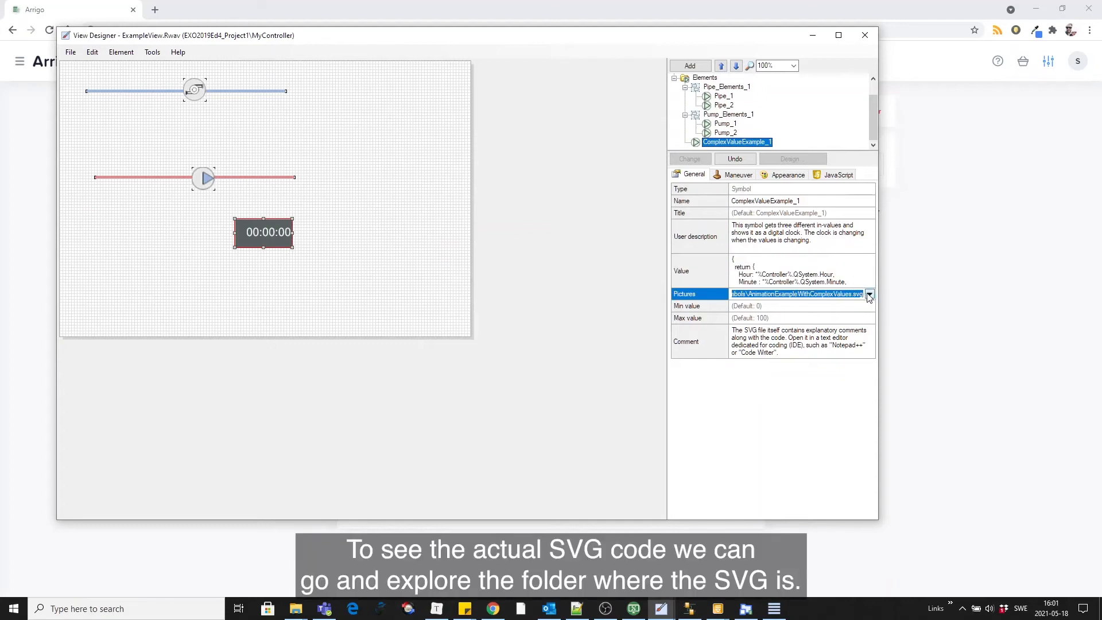
Step: From the clock's Pictures dropdown, explore the Shared\Symbols folder
{"action": "left_click", "coordinate": [868, 294]}
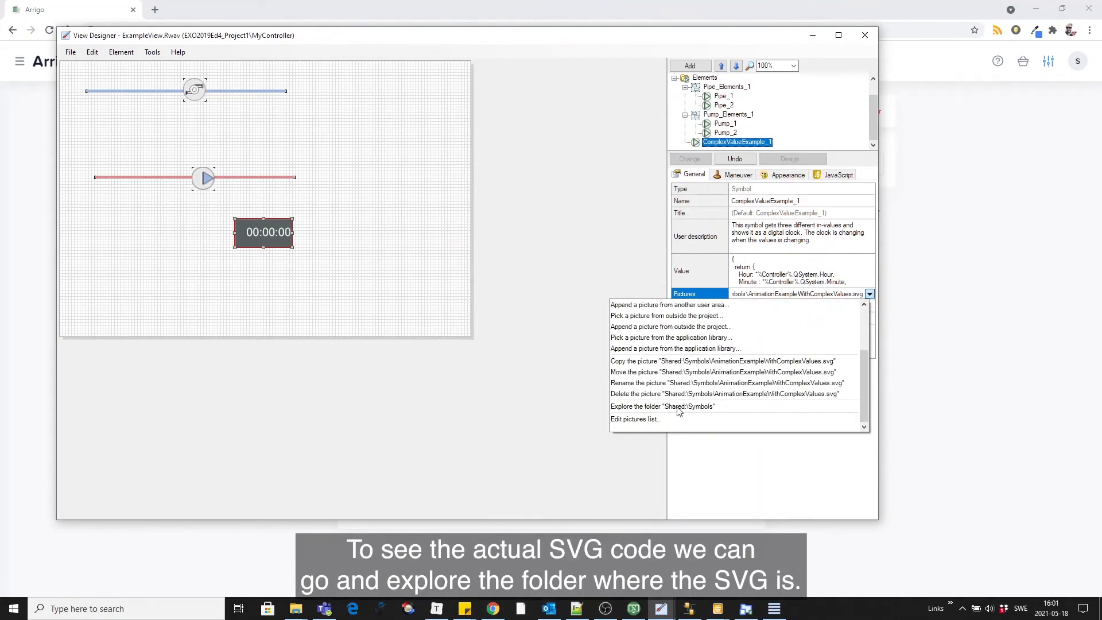
{"action": "left_click", "coordinate": [661, 406]}
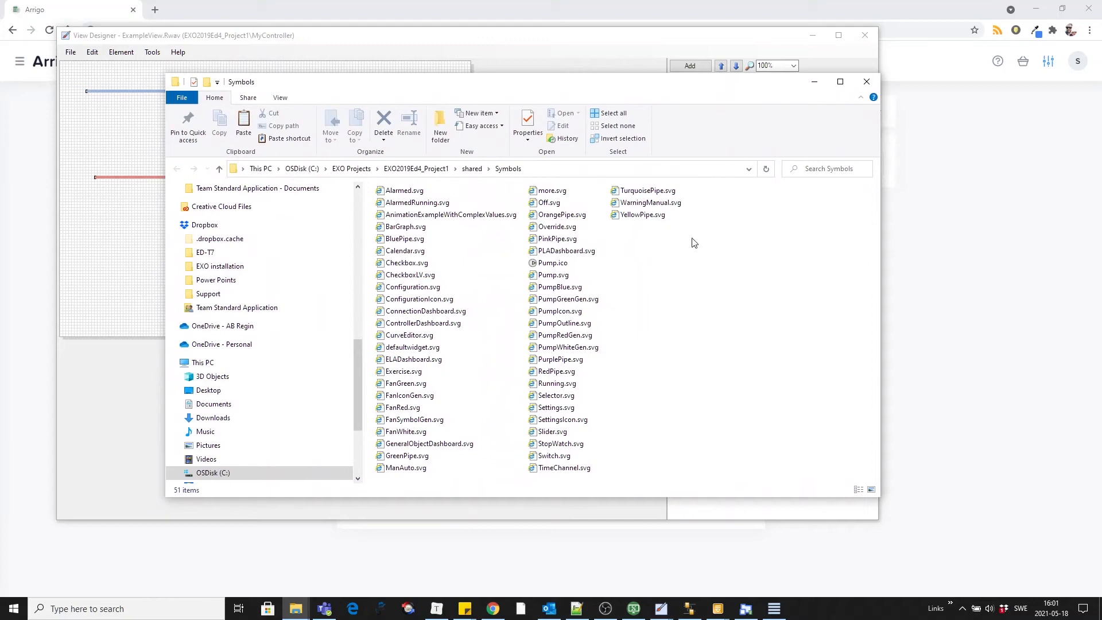
Step: Open AnimationExampleWithComplexValues.svg in Visual Studio Code for editing
{"action": "left_click", "coordinate": [451, 214]}
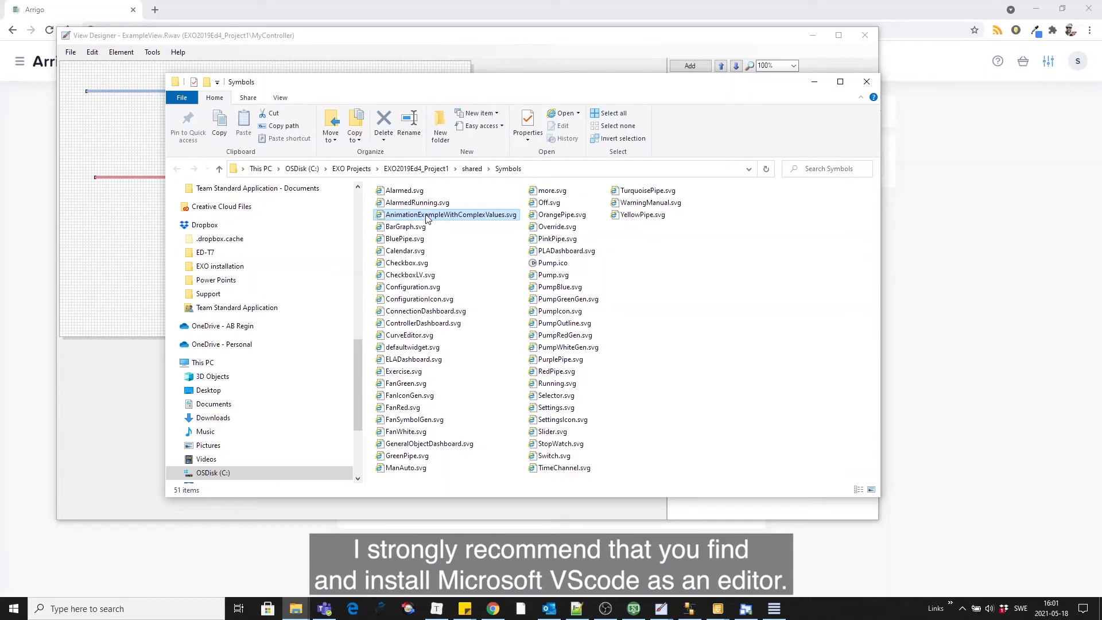
{"action": "right_click", "coordinate": [428, 214]}
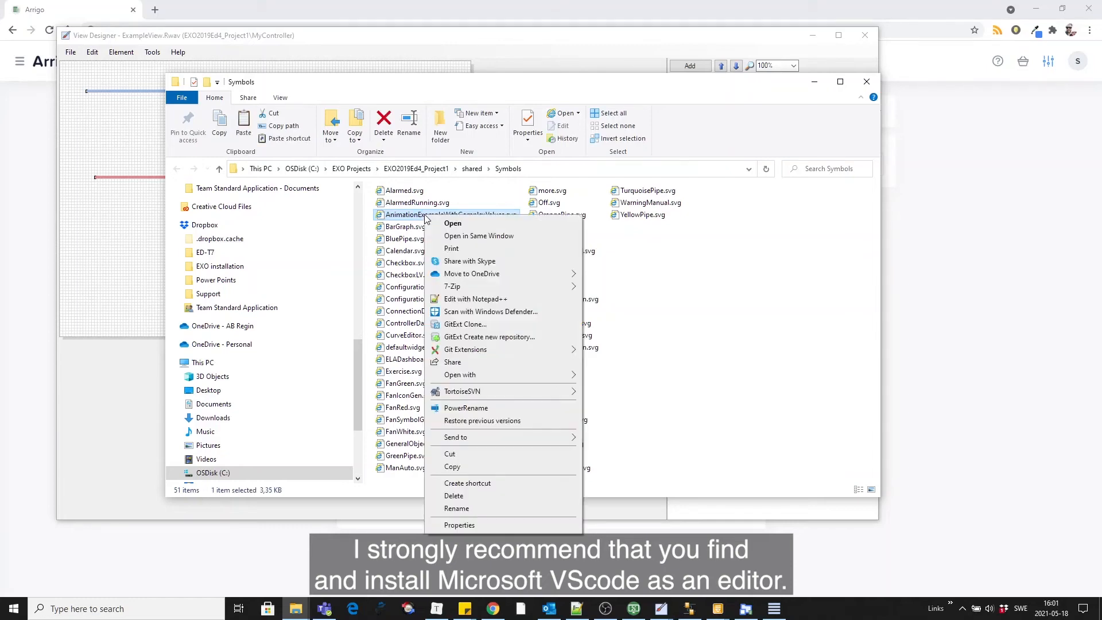
{"action": "mouse_move", "coordinate": [459, 374]}
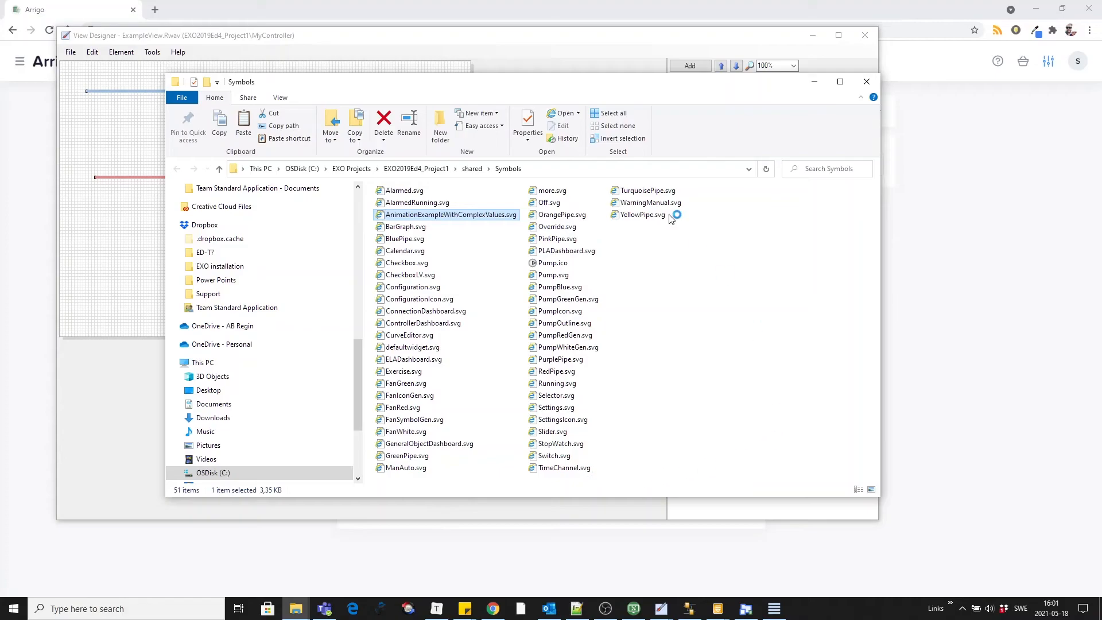
{"action": "double_click", "coordinate": [451, 214]}
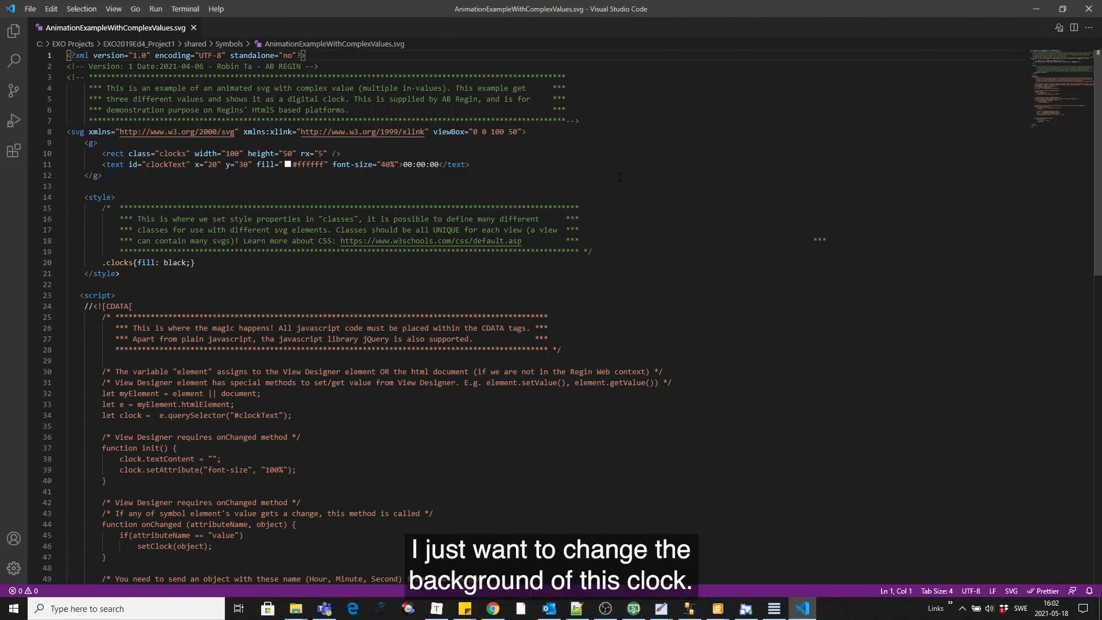
Step: Change the .clocks style fill from black to green
{"action": "scroll", "scroll_direction": "down", "scroll_amount": 3}
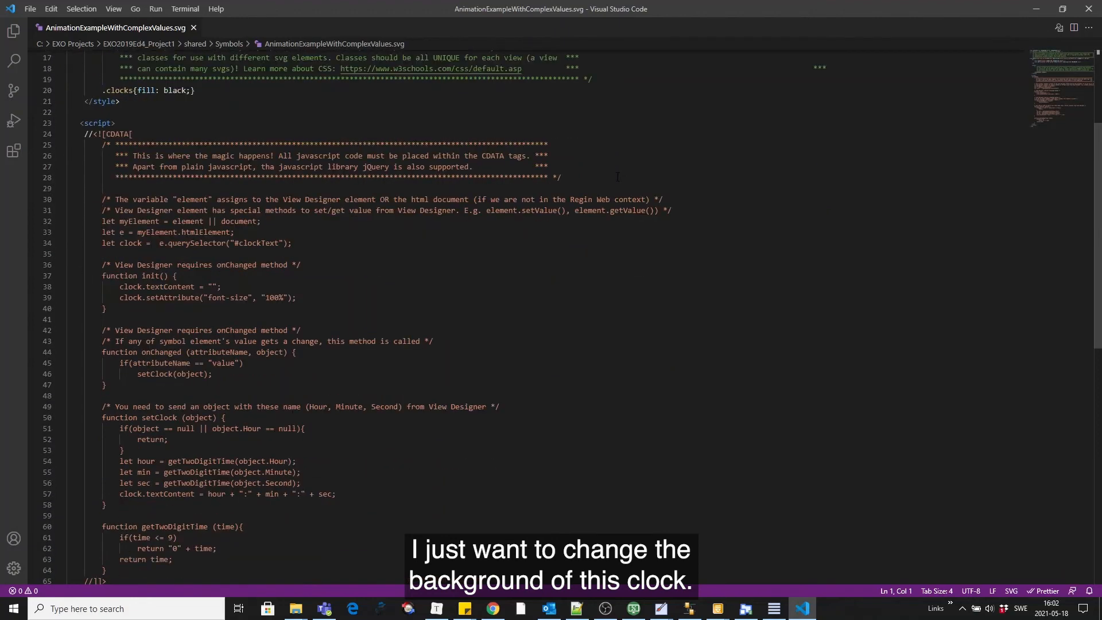
{"action": "scroll", "scroll_direction": "down", "scroll_amount": 3}
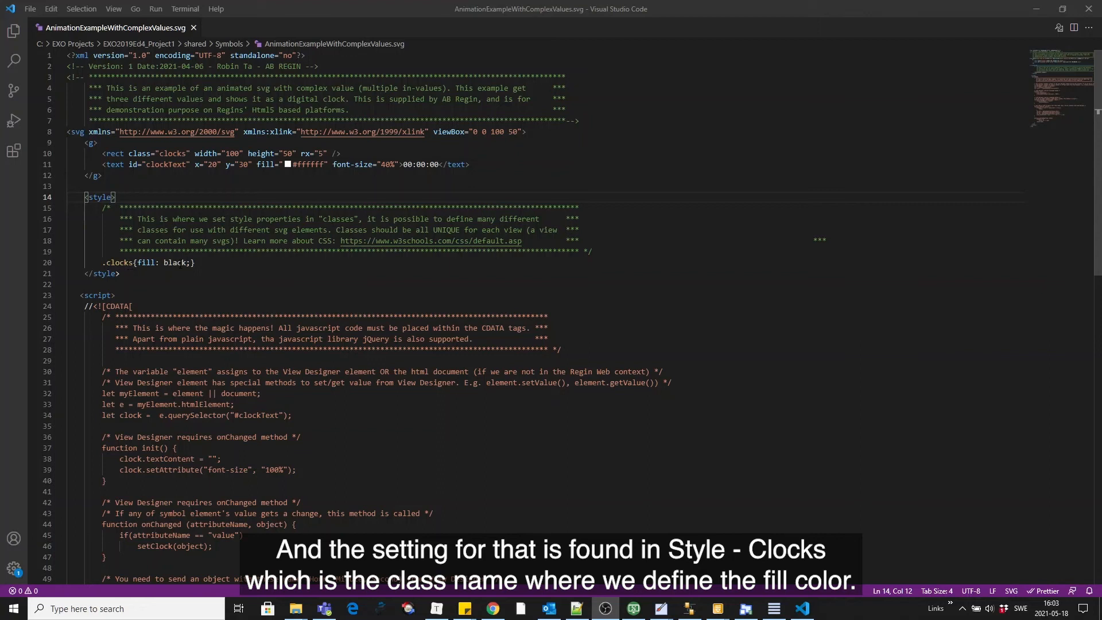
{"action": "double_click", "coordinate": [173, 263]}
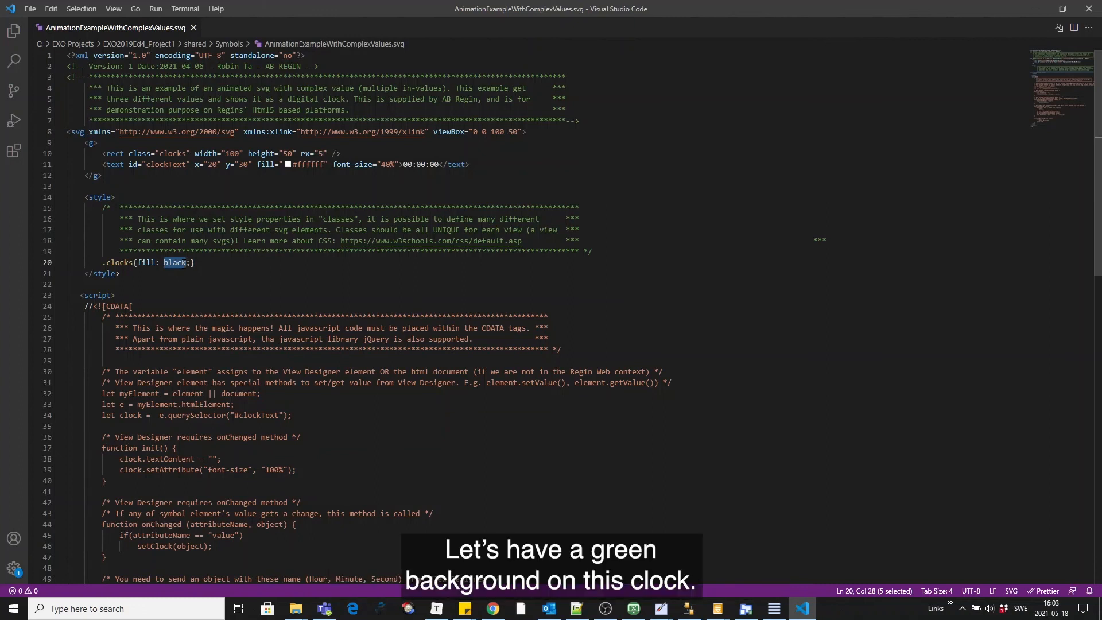
{"action": "type", "text": "green"}
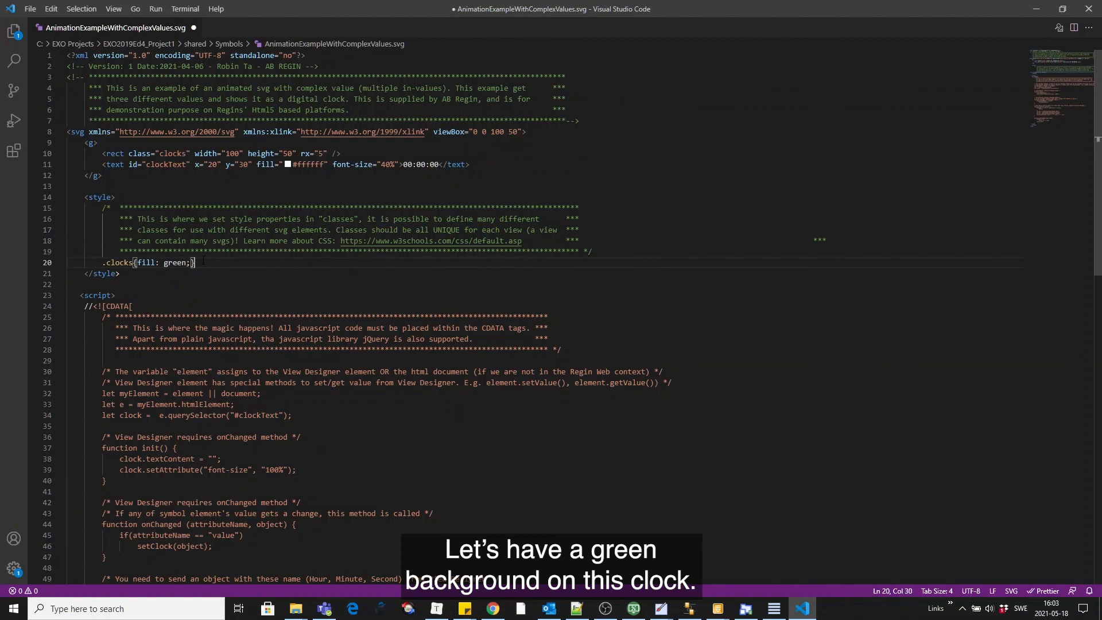
Step: Save As AnimationExampleWithComplexValues_custom.svg in the Symbols folder
{"action": "left_click", "coordinate": [30, 9]}
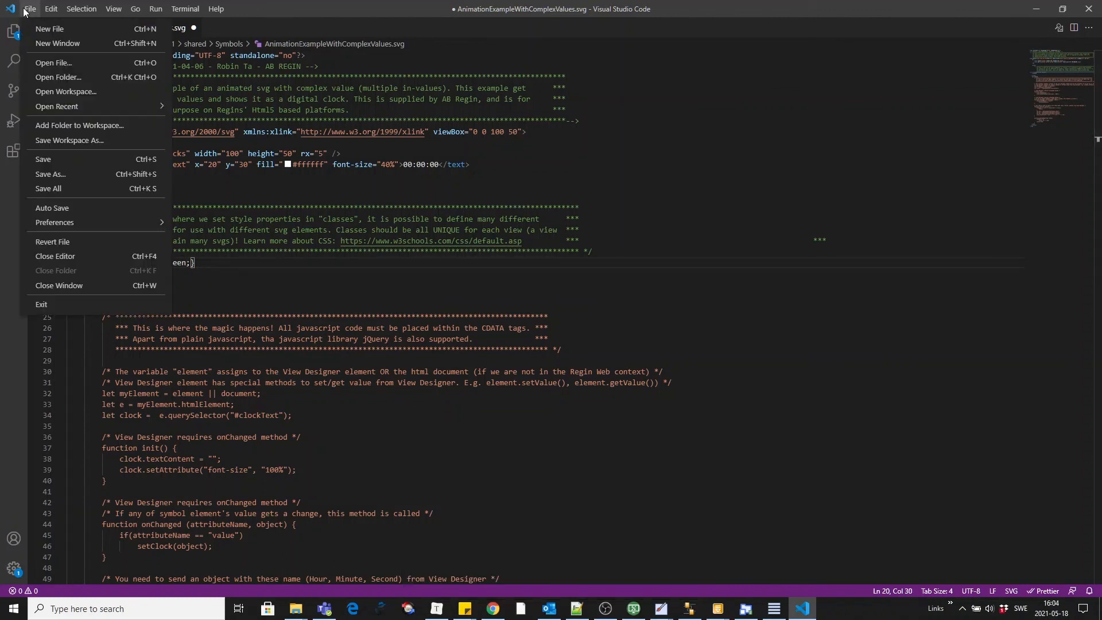
{"action": "mouse_move", "coordinate": [51, 173]}
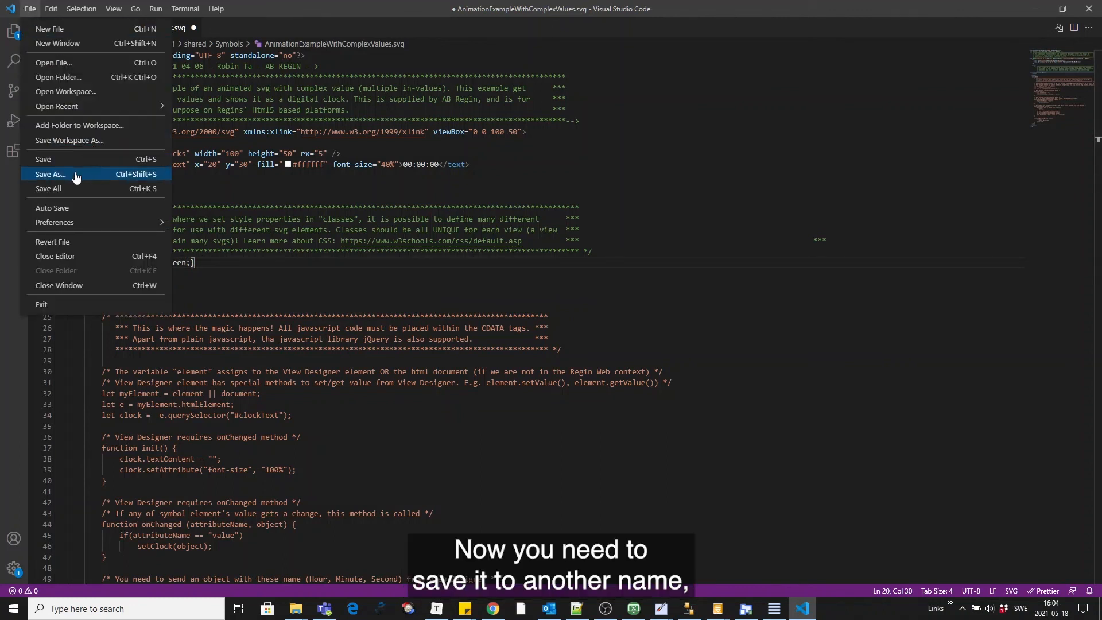
{"action": "left_click", "coordinate": [50, 173]}
{"action": "type", "text": "AnimationExampleWithComplexValues_custom.svg"}
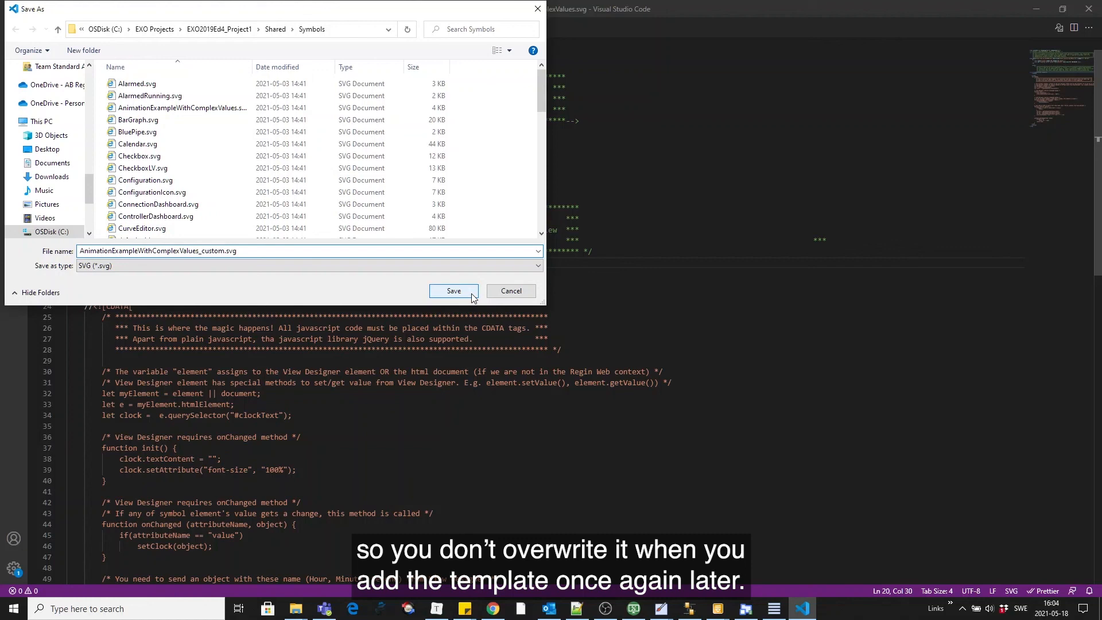
{"action": "left_click", "coordinate": [453, 291]}
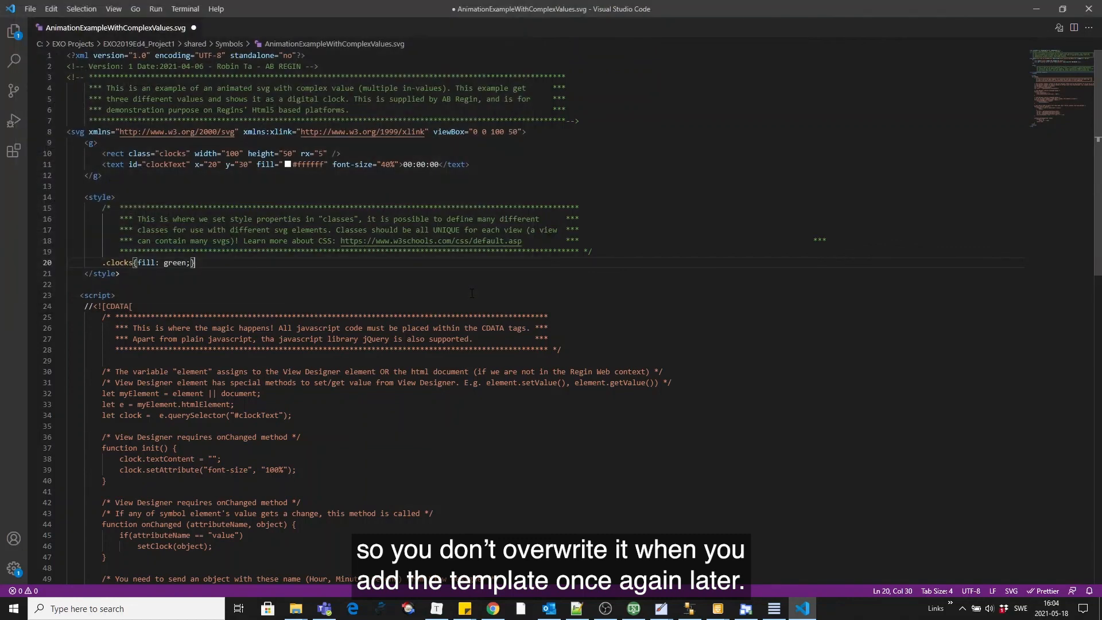